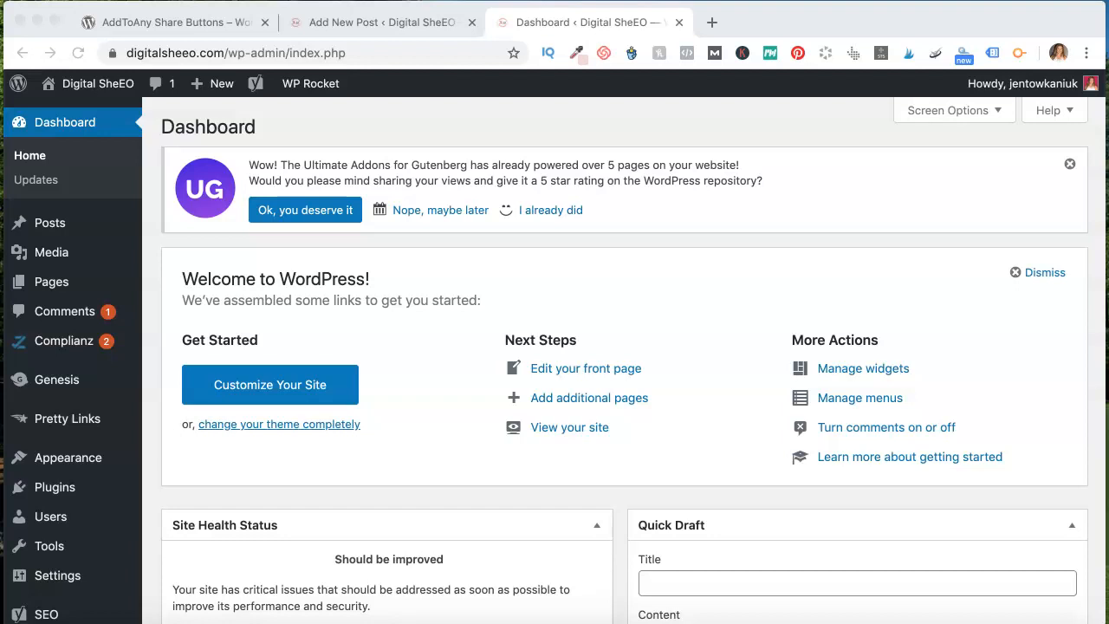
mouse_move(78, 579)
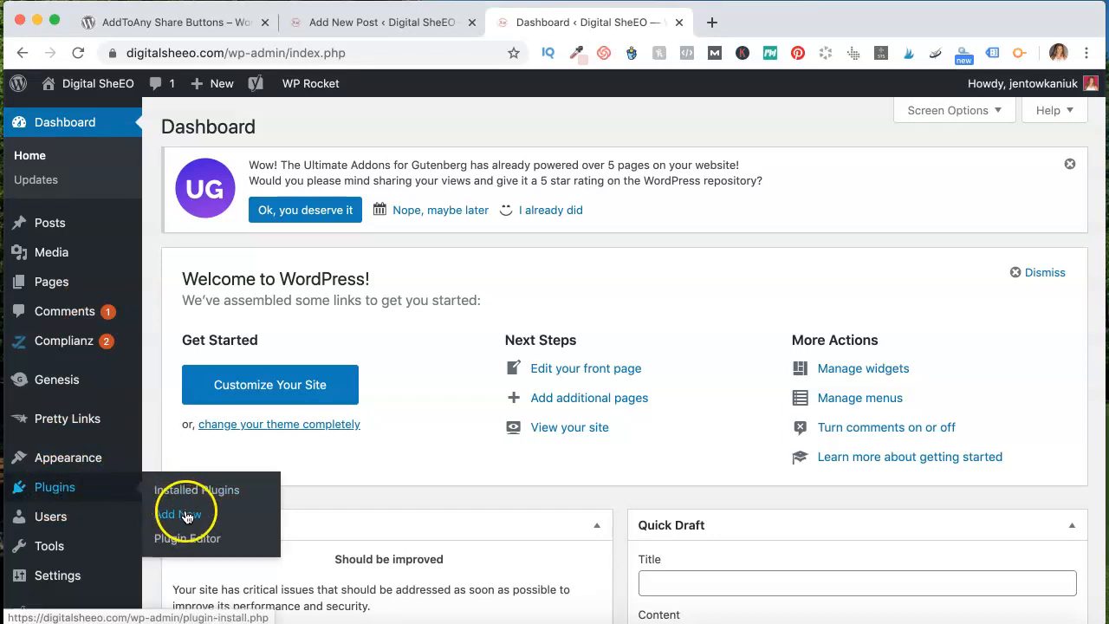
Go to Plugins > Add New and search the plugin library for 'add'.
left_click(177, 513)
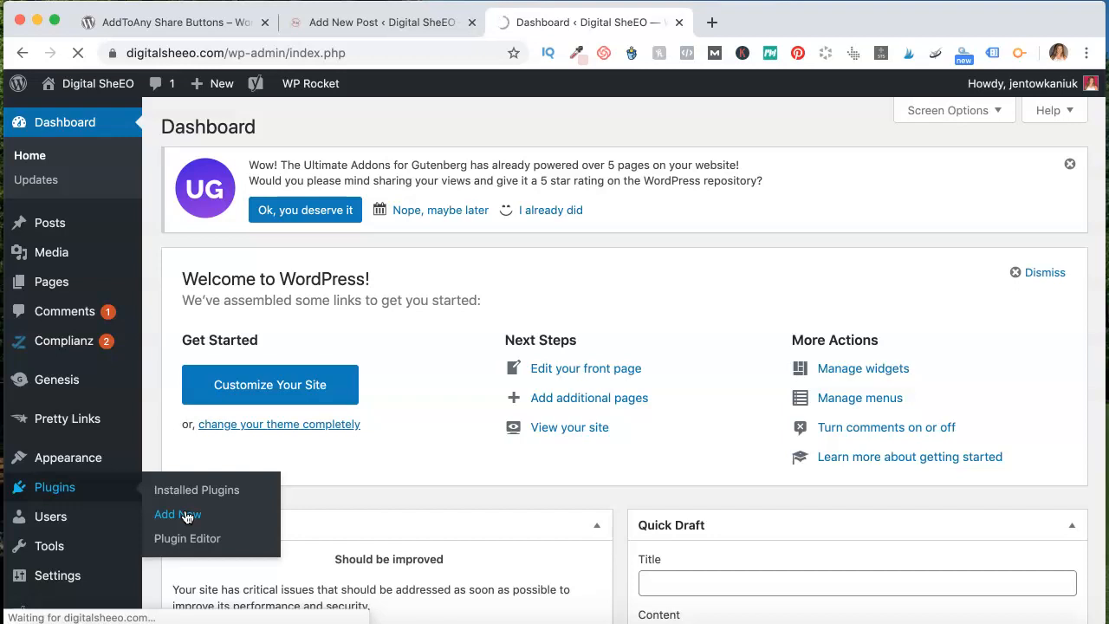
left_click(177, 513)
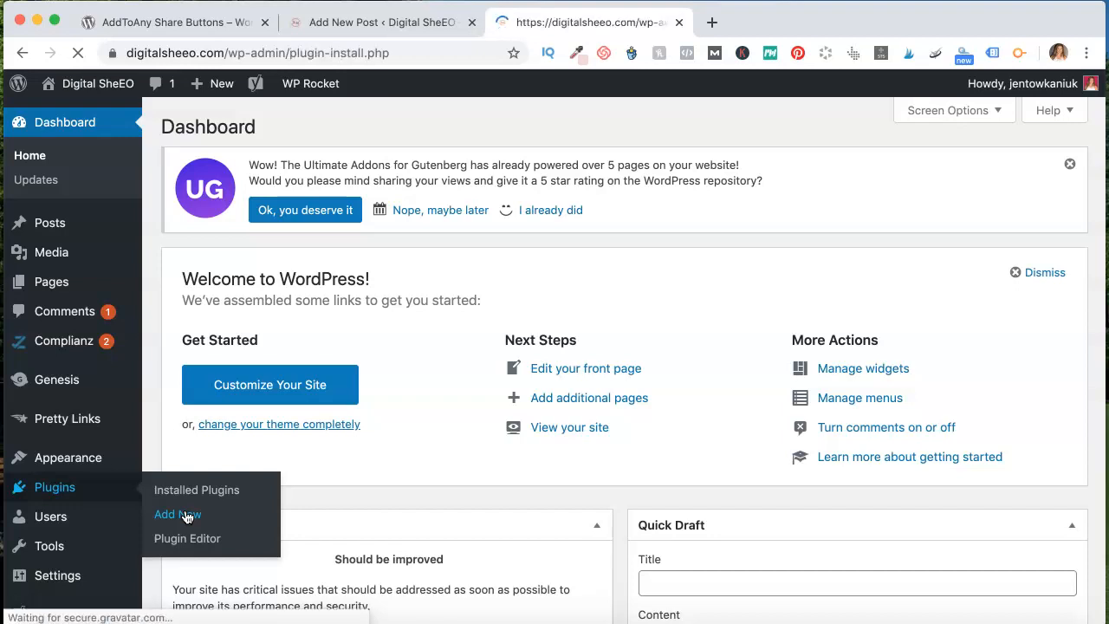
left_click(177, 513)
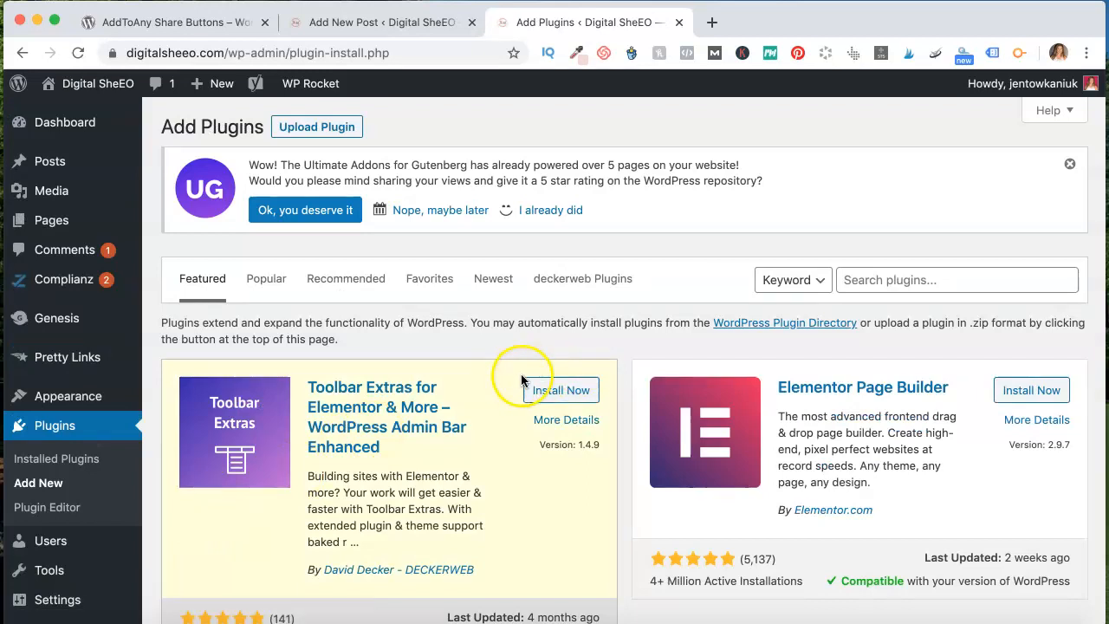
left_click(957, 281)
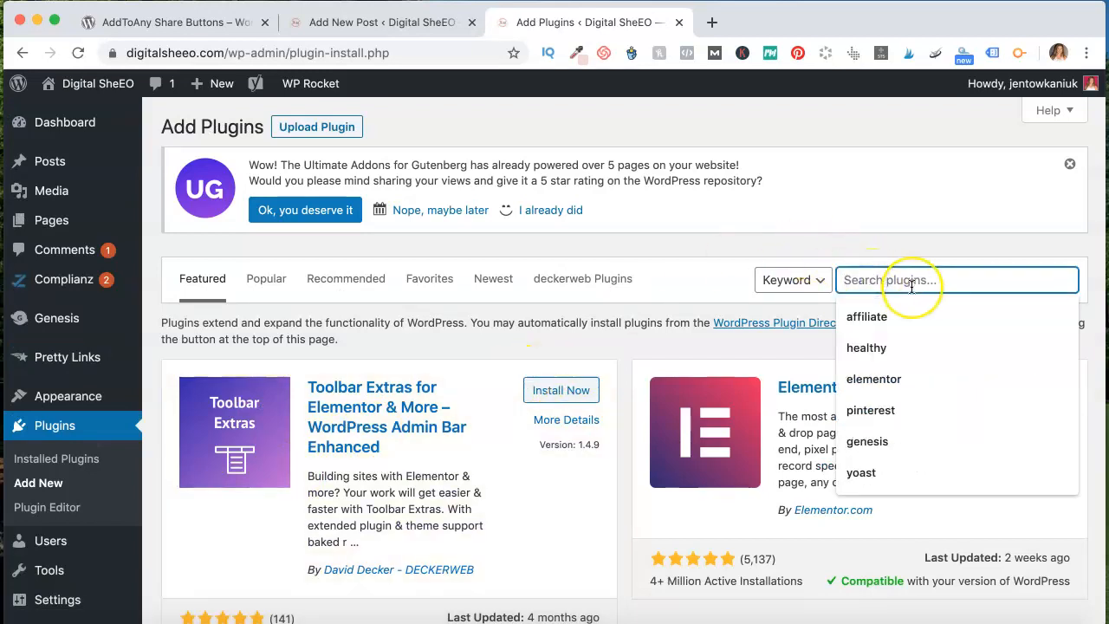
type("add")
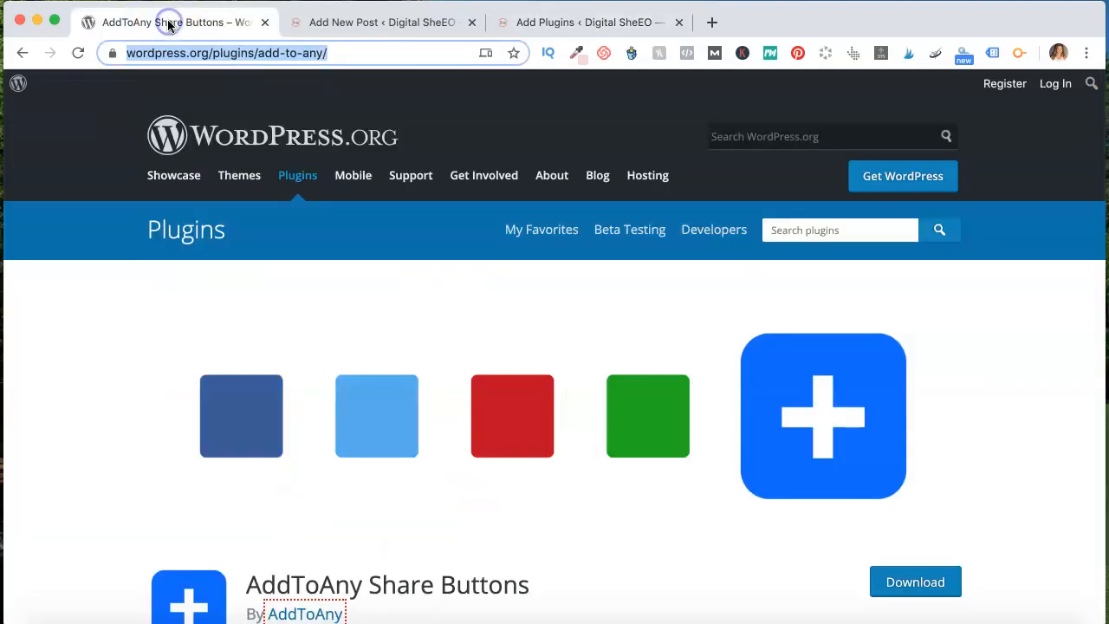
Skim the AddToAny Share Buttons listing on WordPress.org and return to the Add Plugins page.
scroll("down", 3)
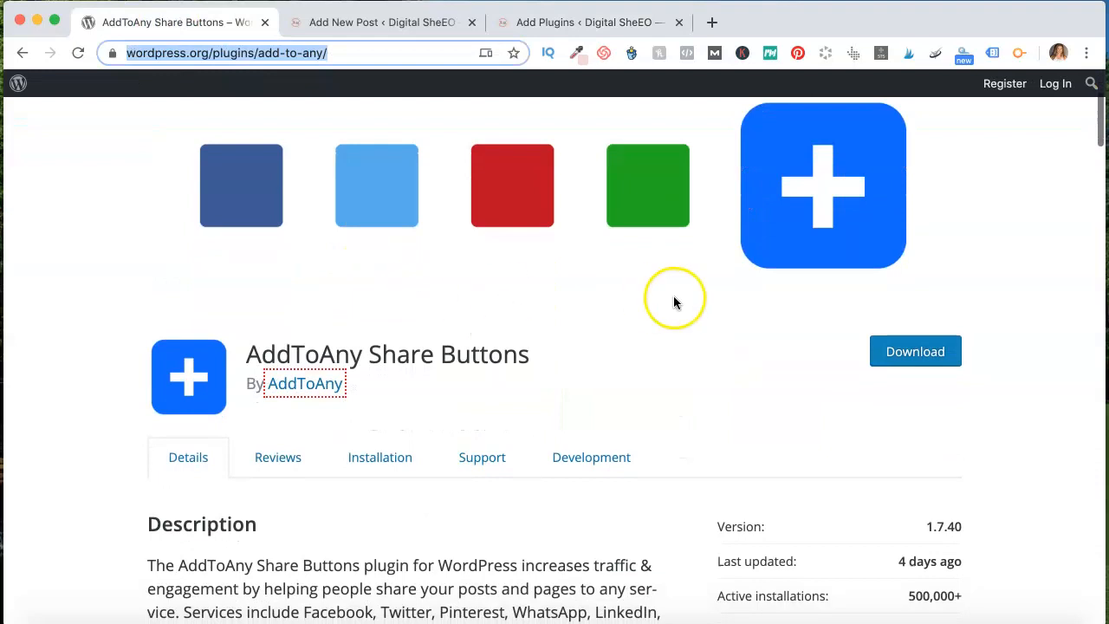
scroll("up", 3)
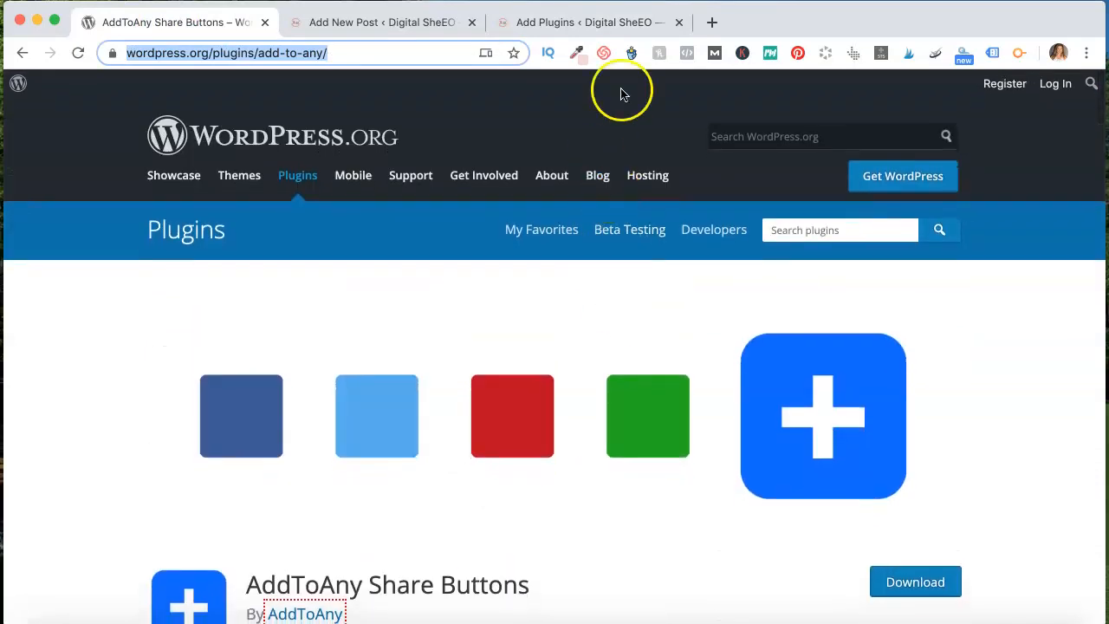
mouse_move(596, 21)
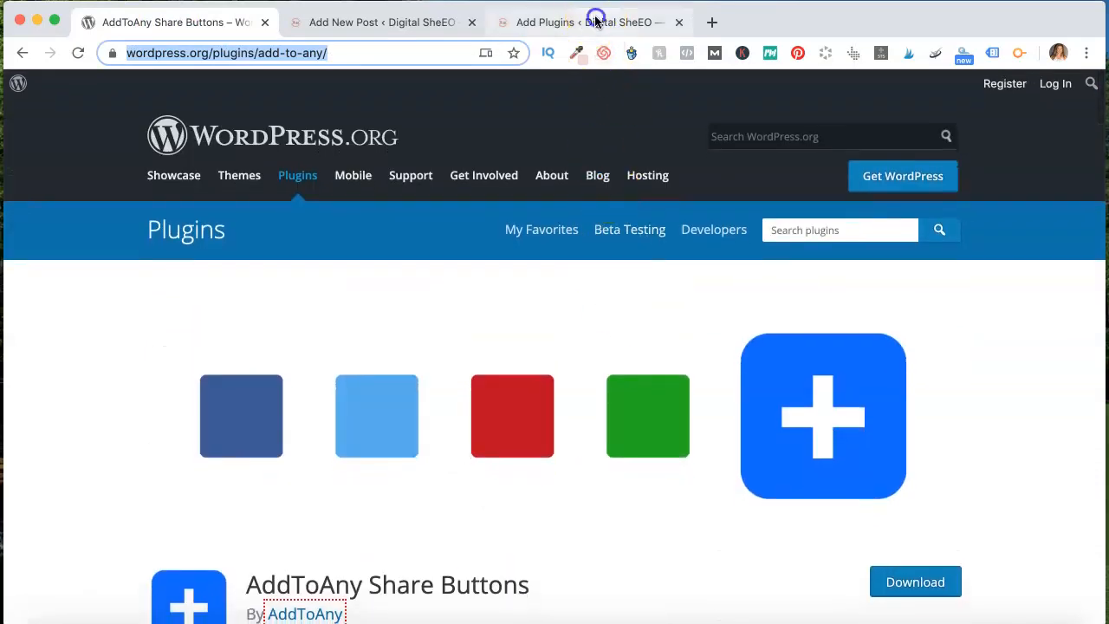
left_click(589, 21)
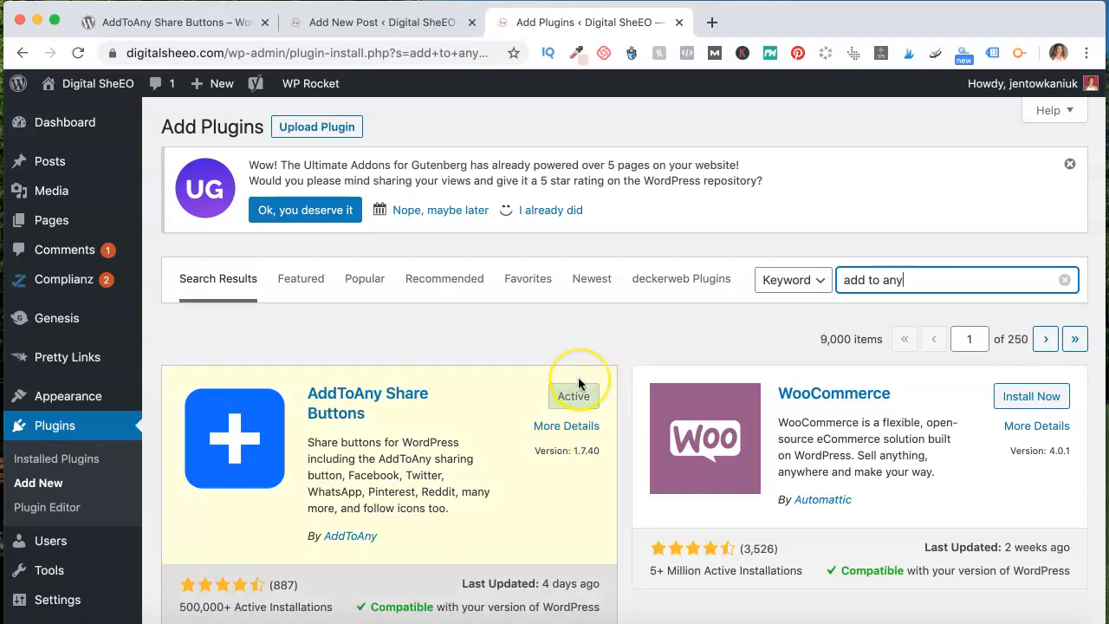
mouse_move(853, 408)
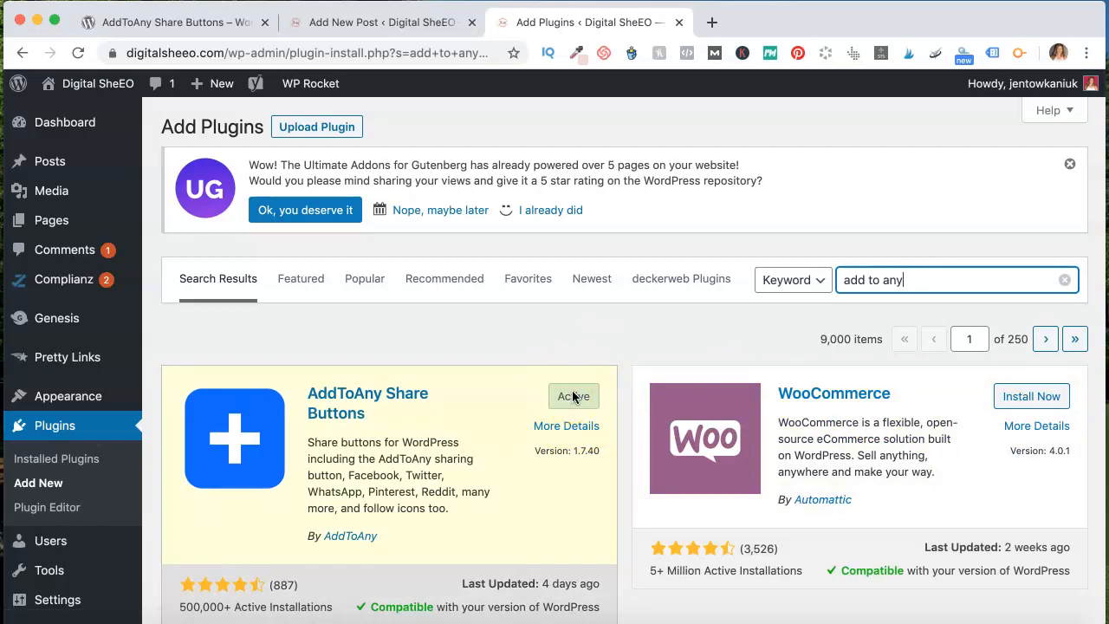
Scroll the 'add to any' results confirming AddToAny Share Buttons shows Active.
scroll("down", 3)
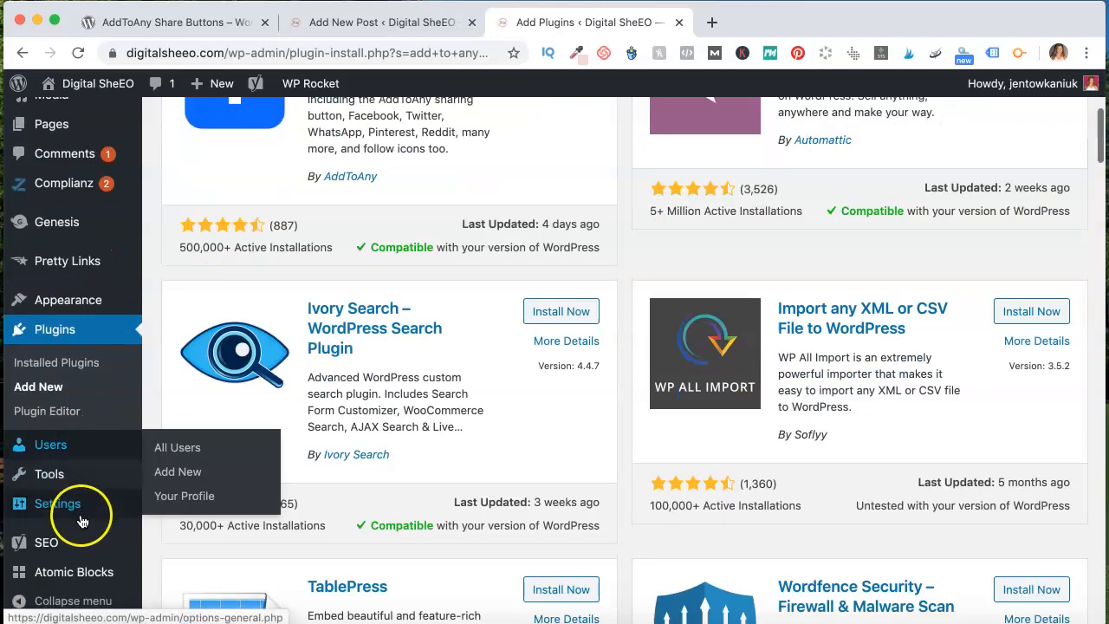
Go to Settings > AddToAny and review the Standard share button options.
left_click(58, 503)
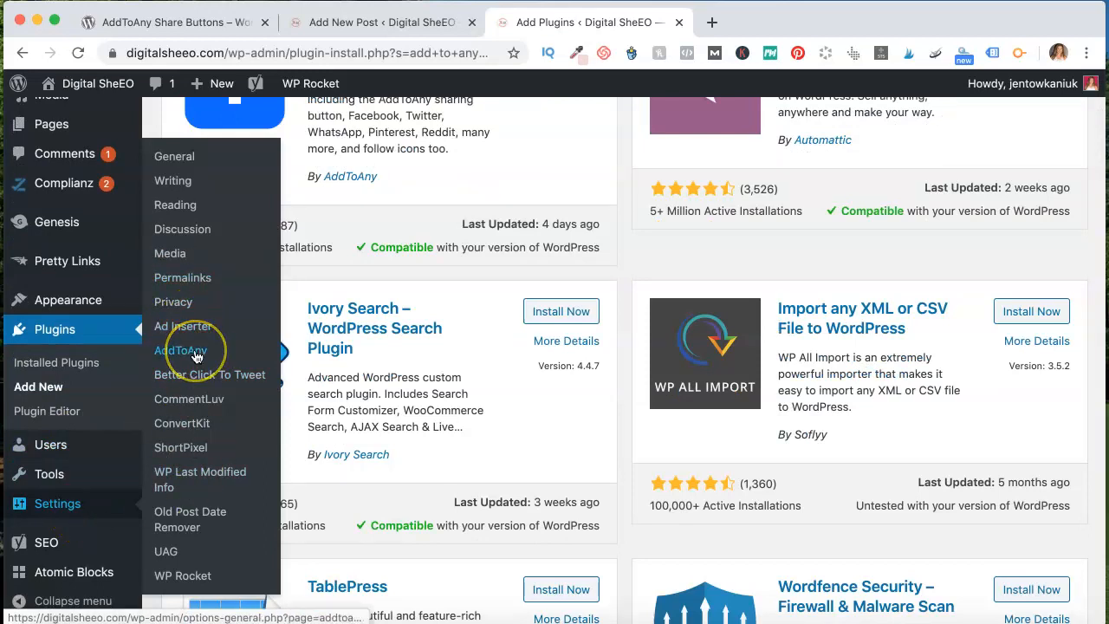
left_click(181, 351)
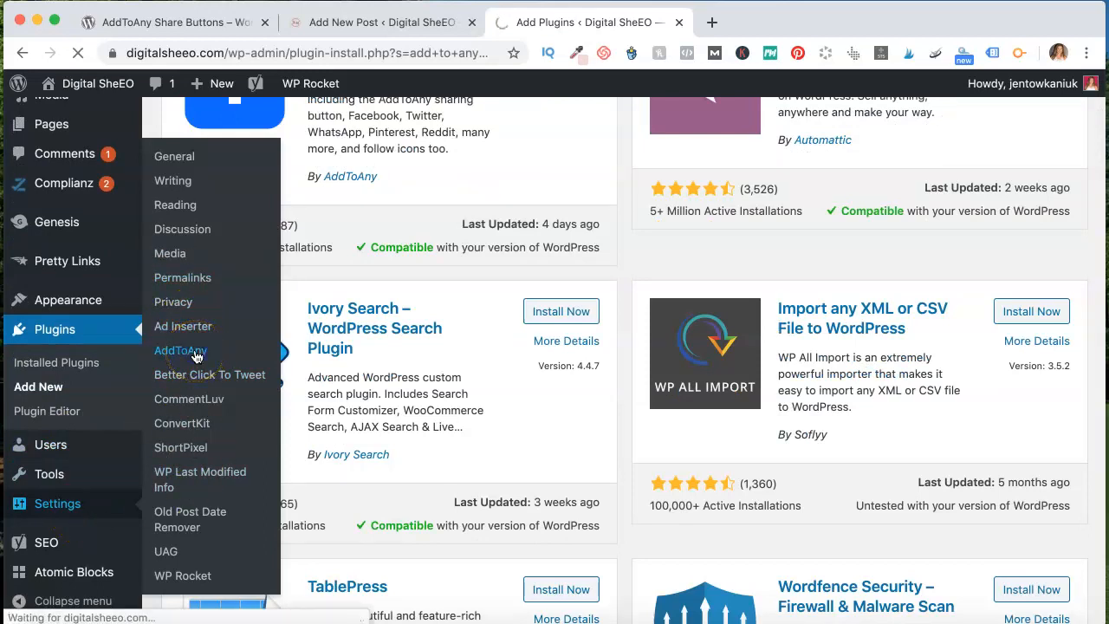
left_click(180, 351)
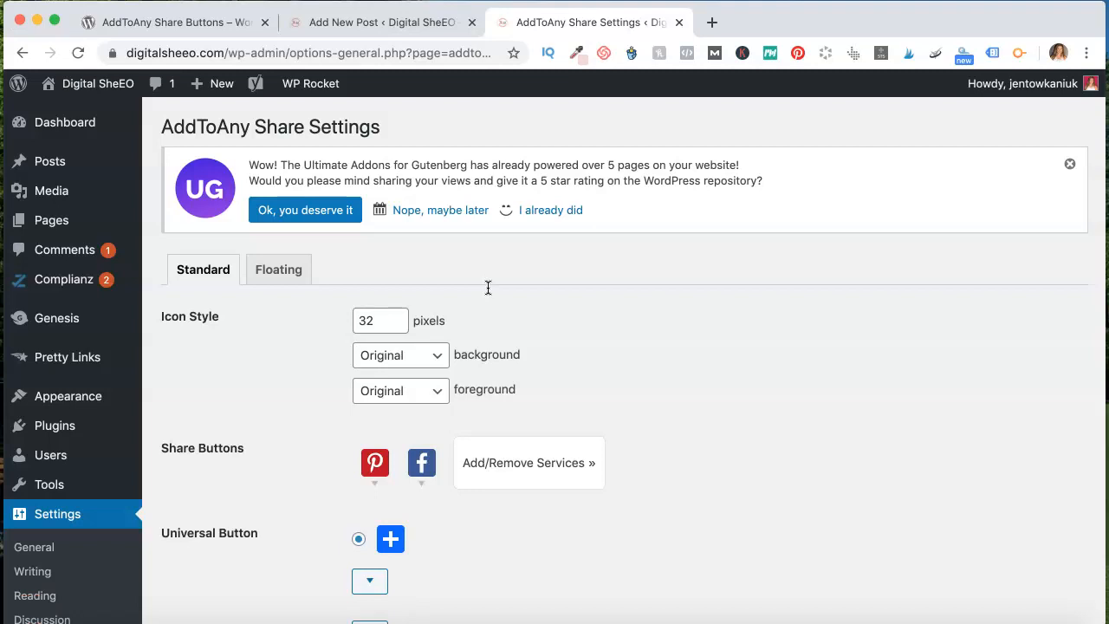
scroll("down", 3)
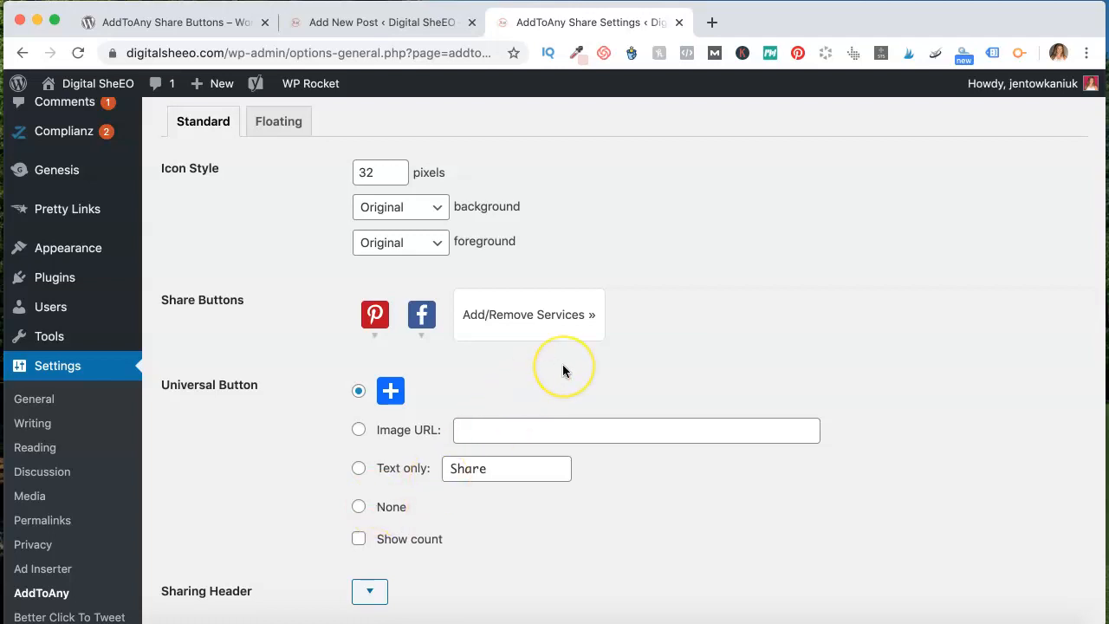
mouse_move(672, 338)
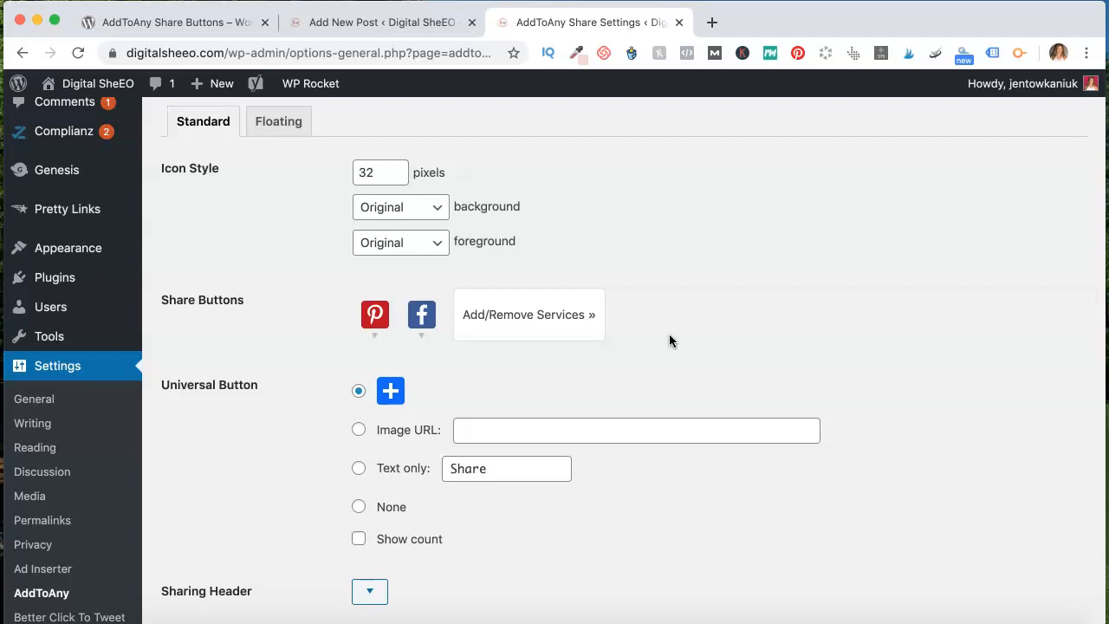
Review the placement choices and inspect the icon background colour dropdown.
scroll("down", 3)
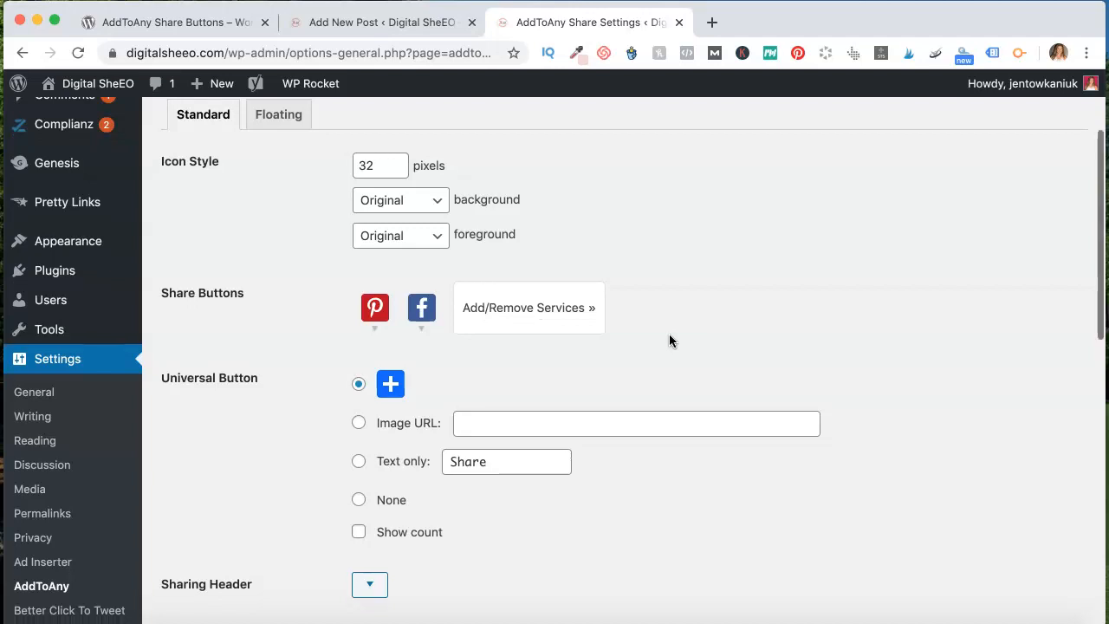
scroll("down", 3)
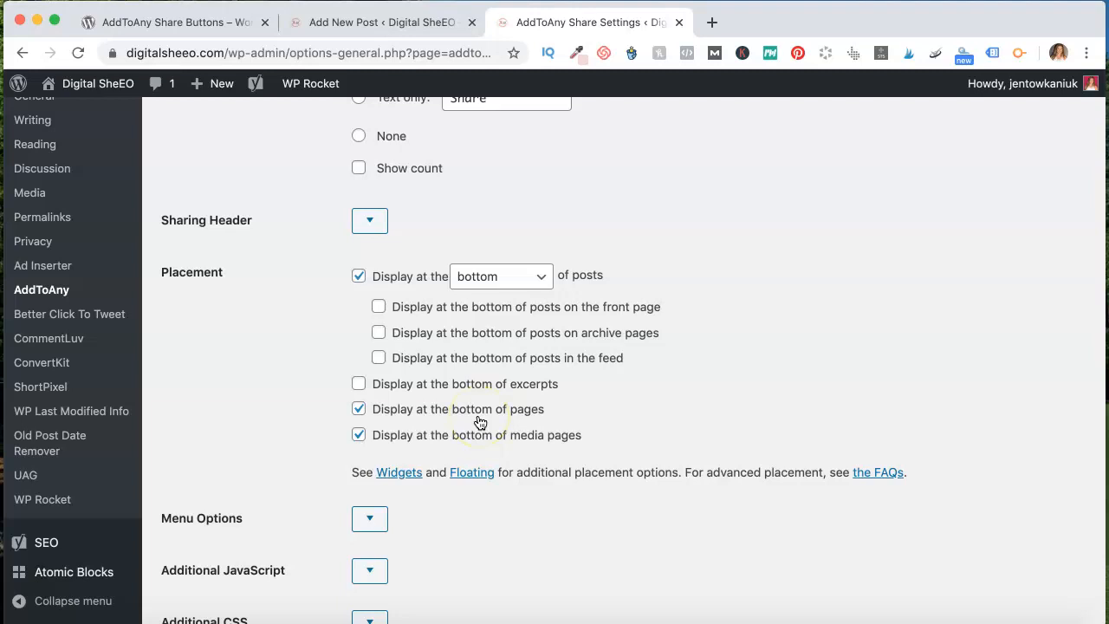
mouse_move(522, 444)
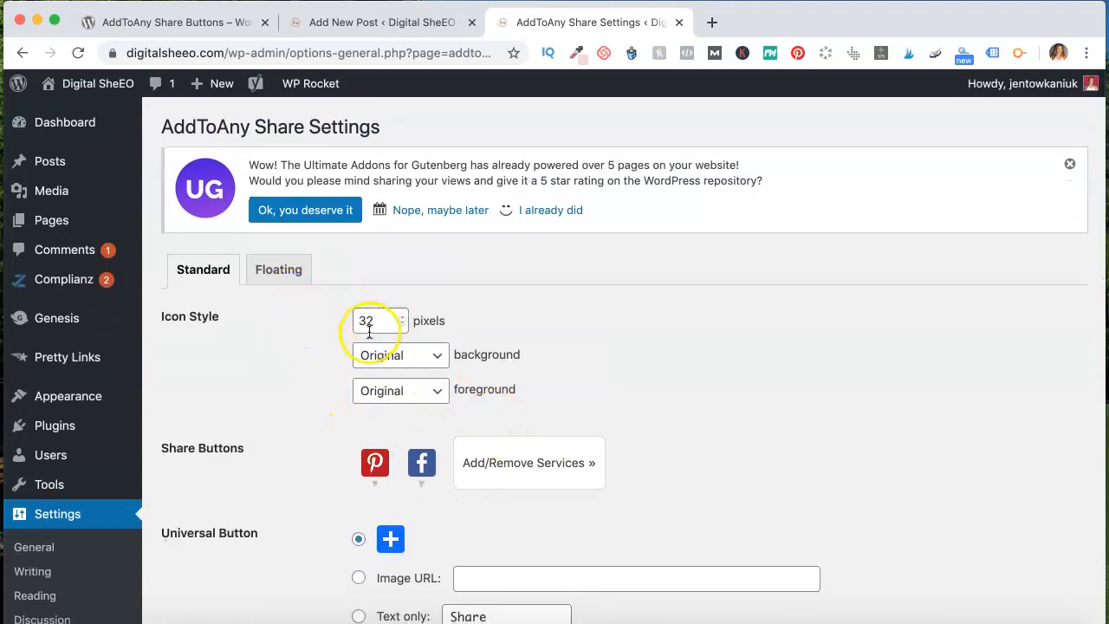
mouse_move(397, 383)
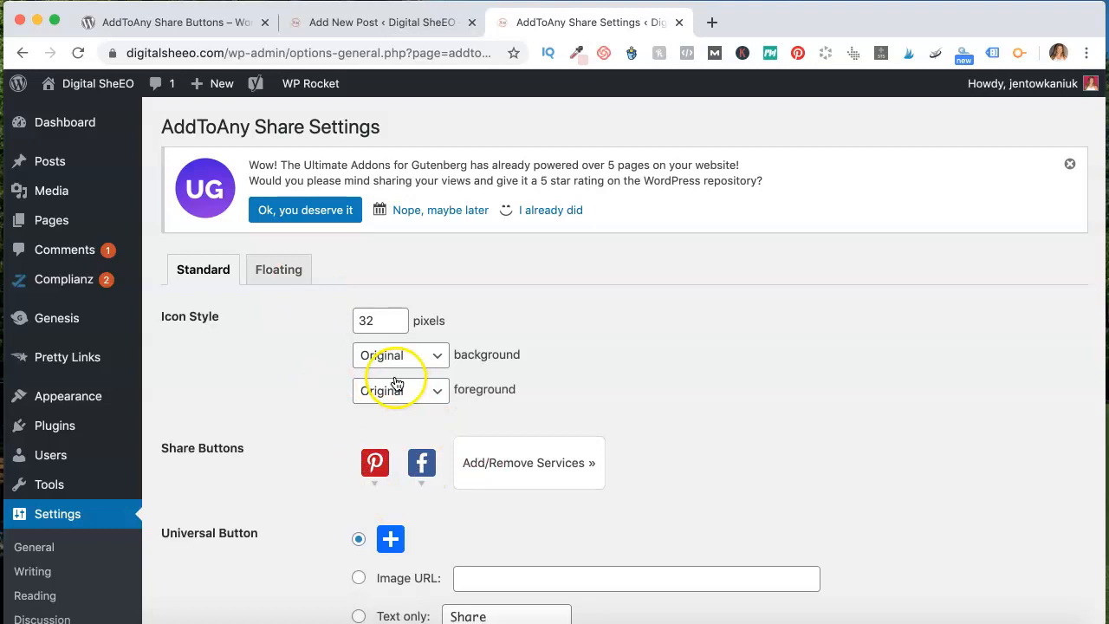
left_click(400, 353)
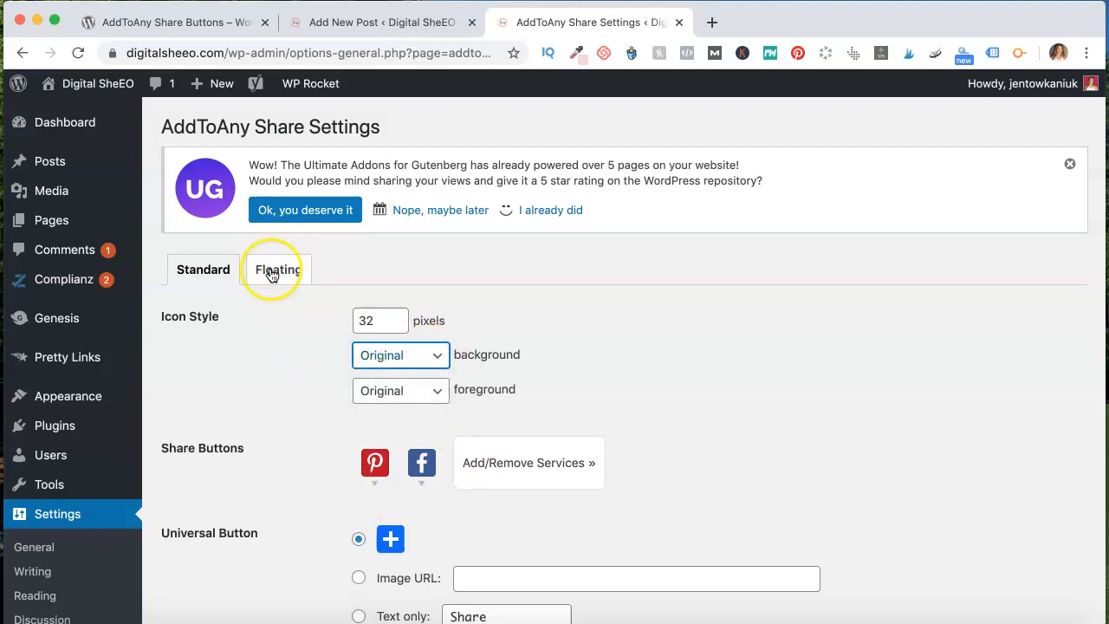
Review the Floating settings: vertical buttons left-docked, horizontal bar off.
left_click(277, 269)
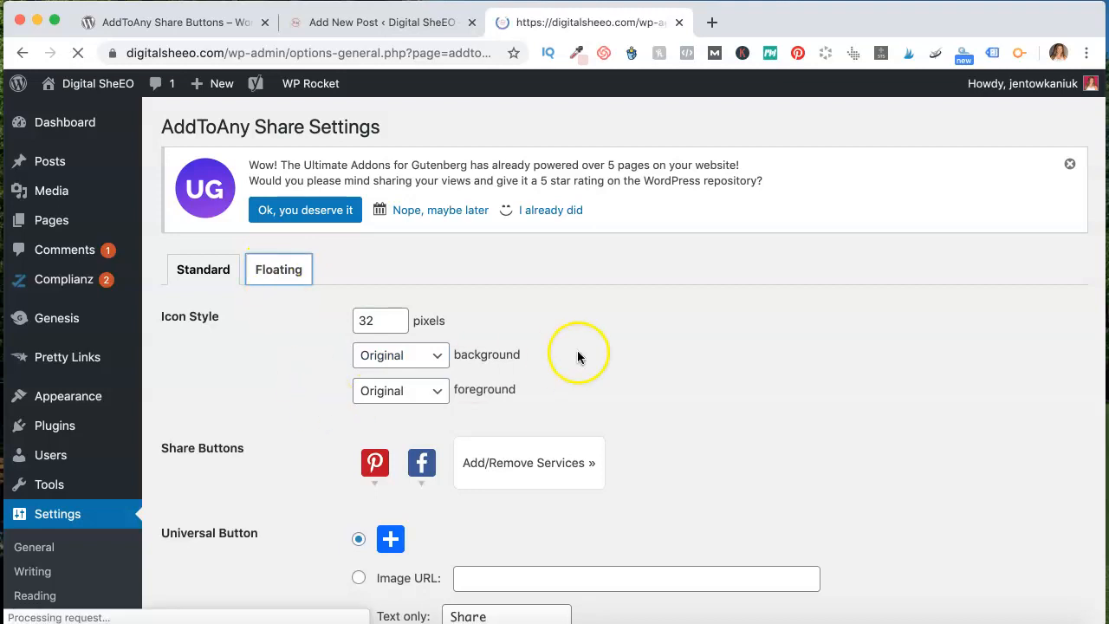
left_click(277, 269)
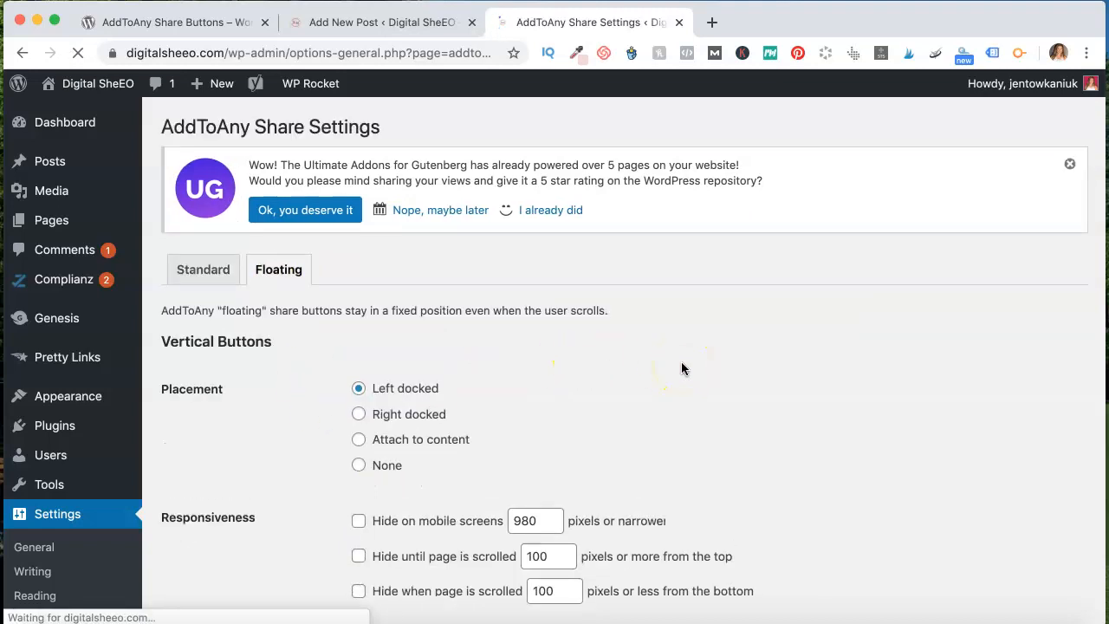
scroll("down", 3)
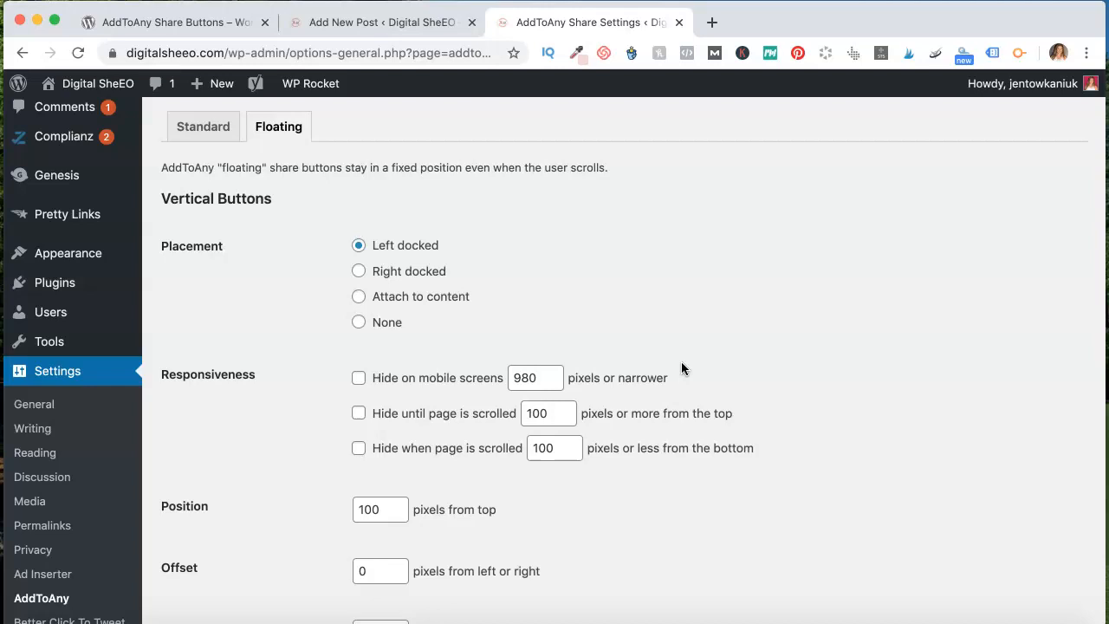
scroll("down", 3)
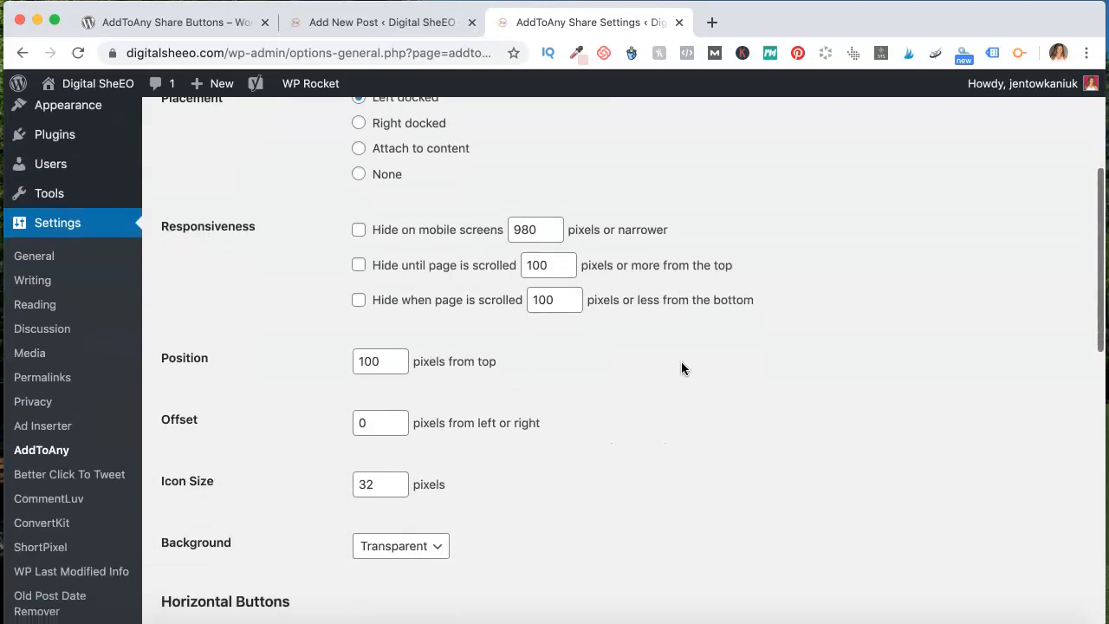
scroll("down", 3)
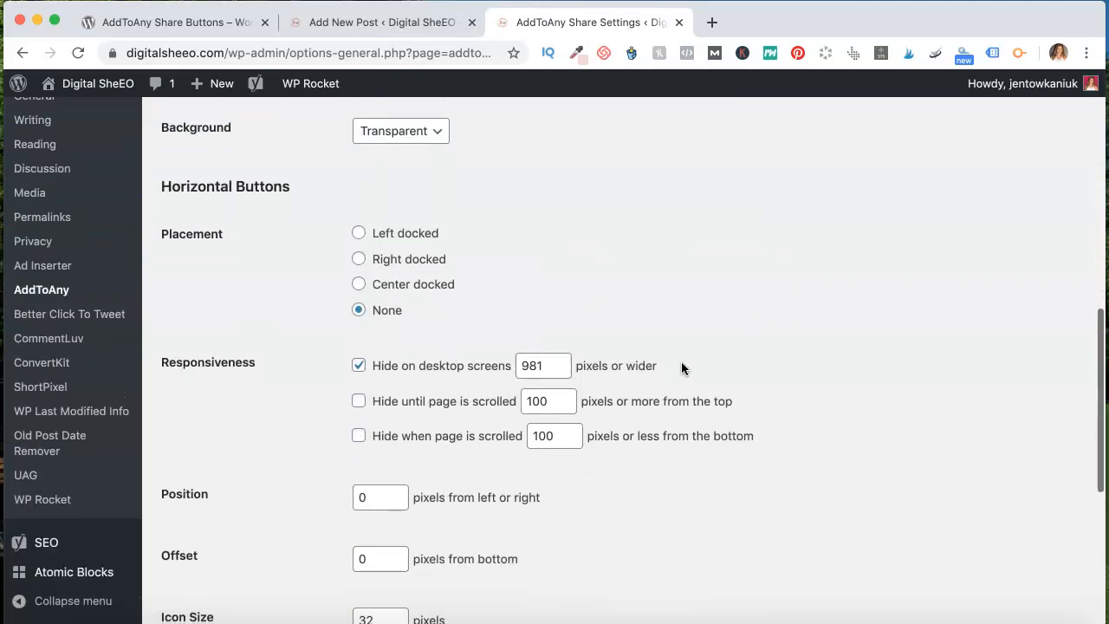
scroll("down", 3)
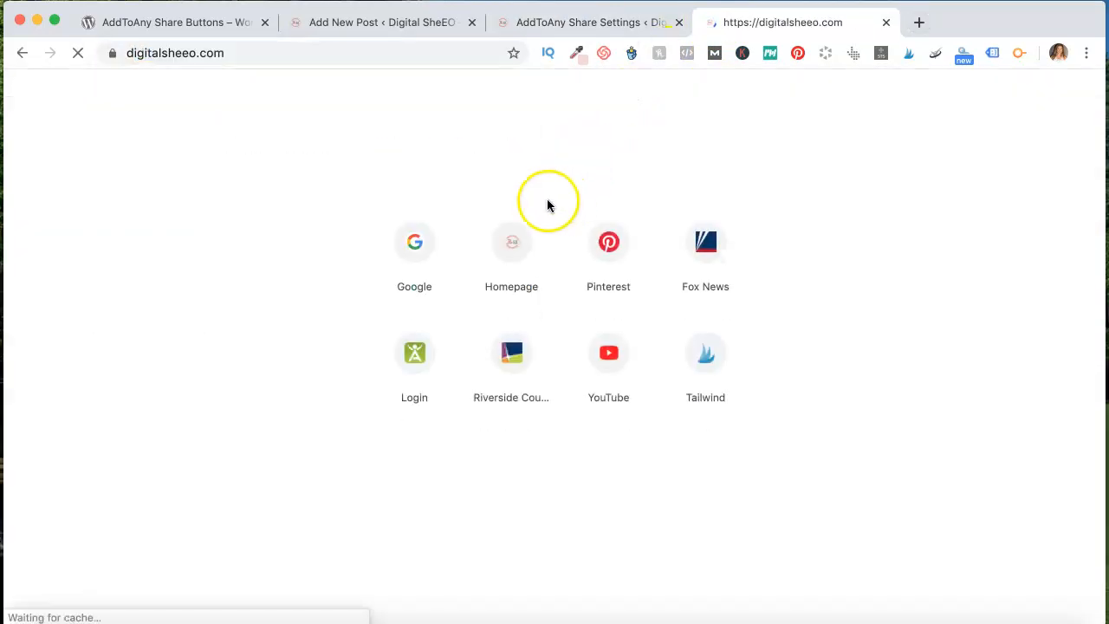
Try the floating Pinterest share button on the live homepage and expand the More… services list.
left_click(511, 252)
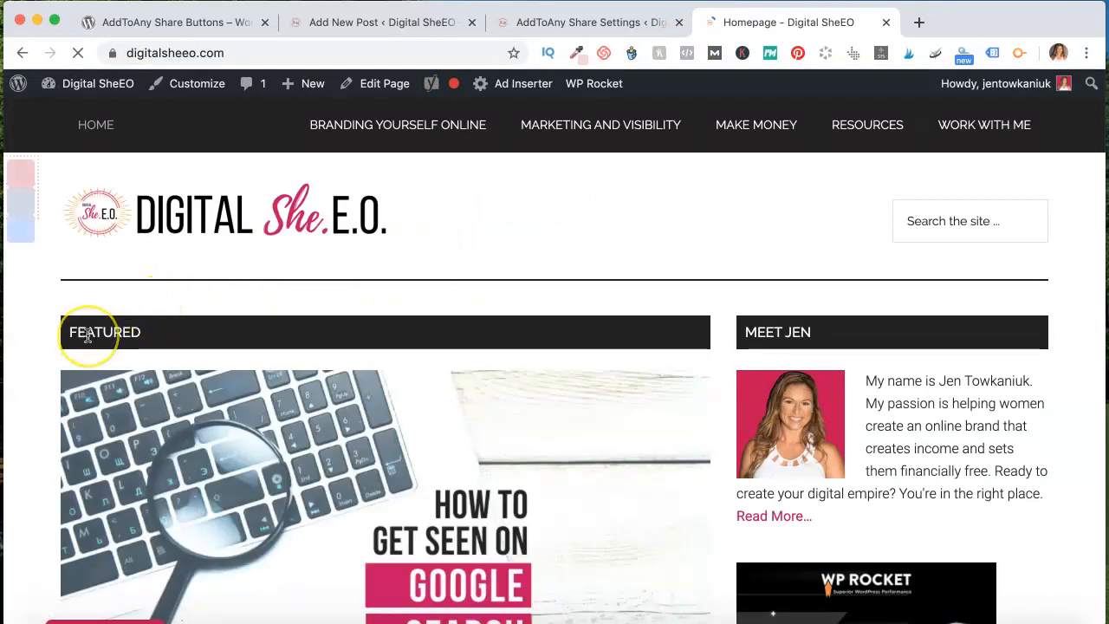
scroll("down", 3)
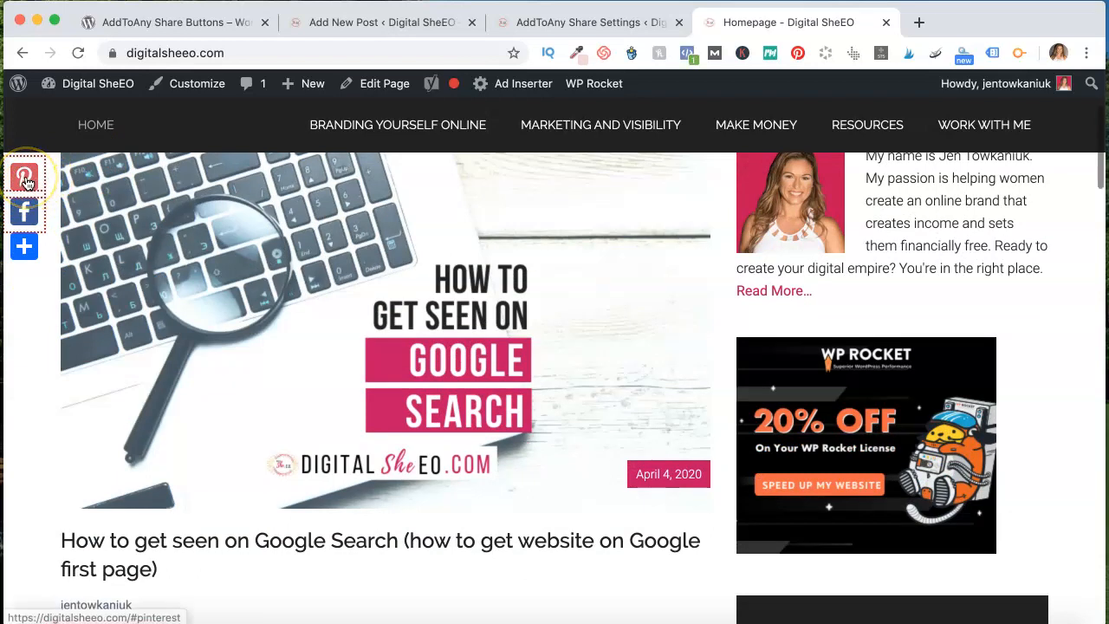
left_click(24, 247)
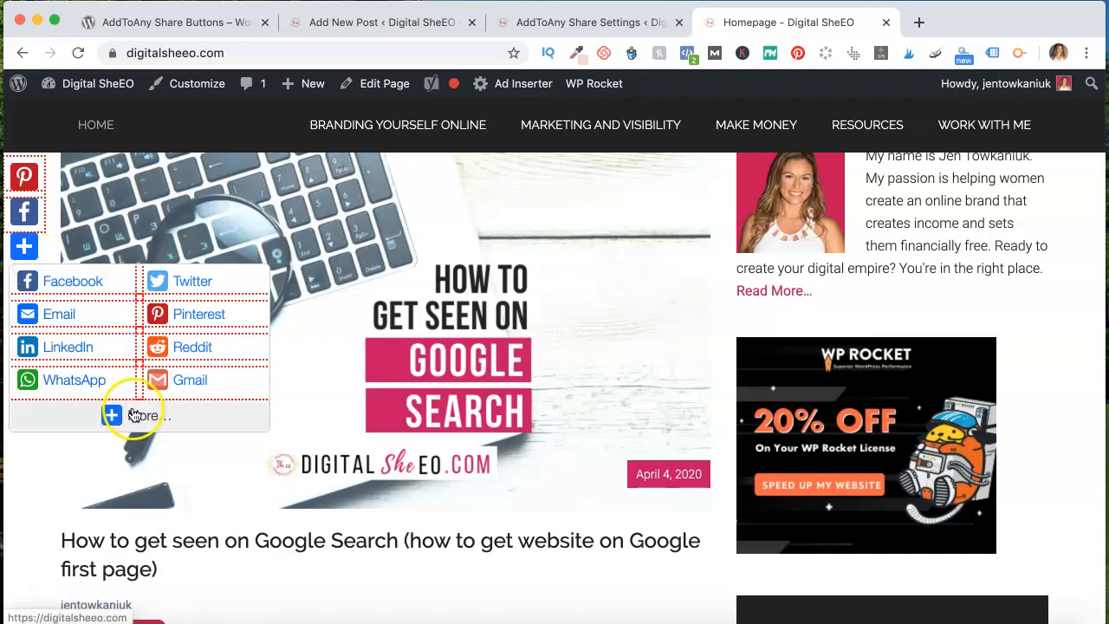
left_click(135, 416)
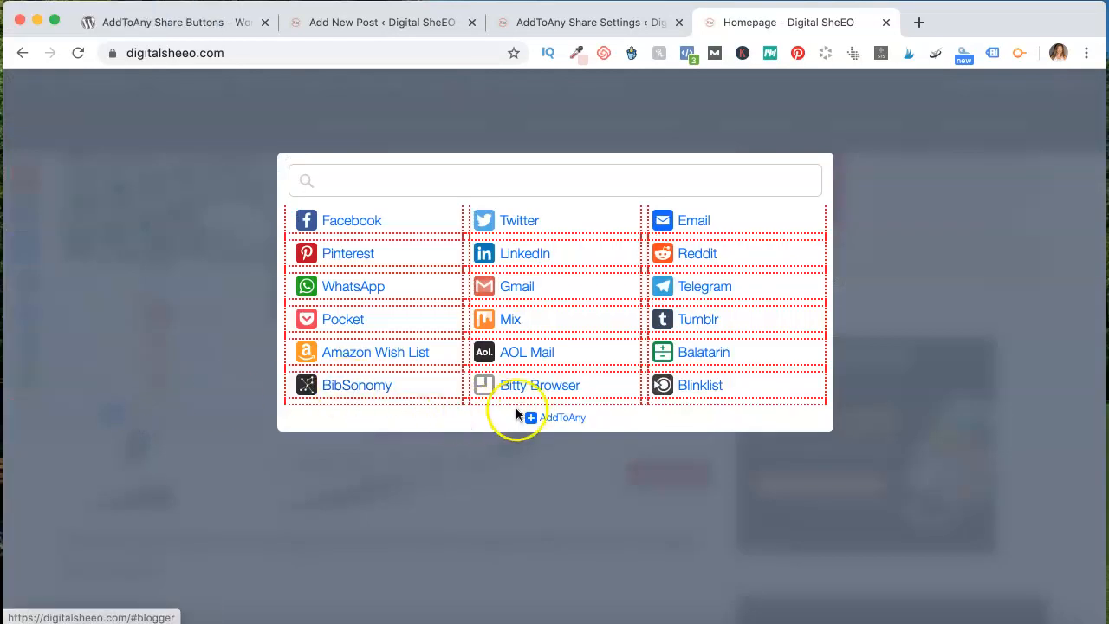
Scroll the Digital SheEO homepage checking the left-docked share bar stays visible.
scroll("down", 3)
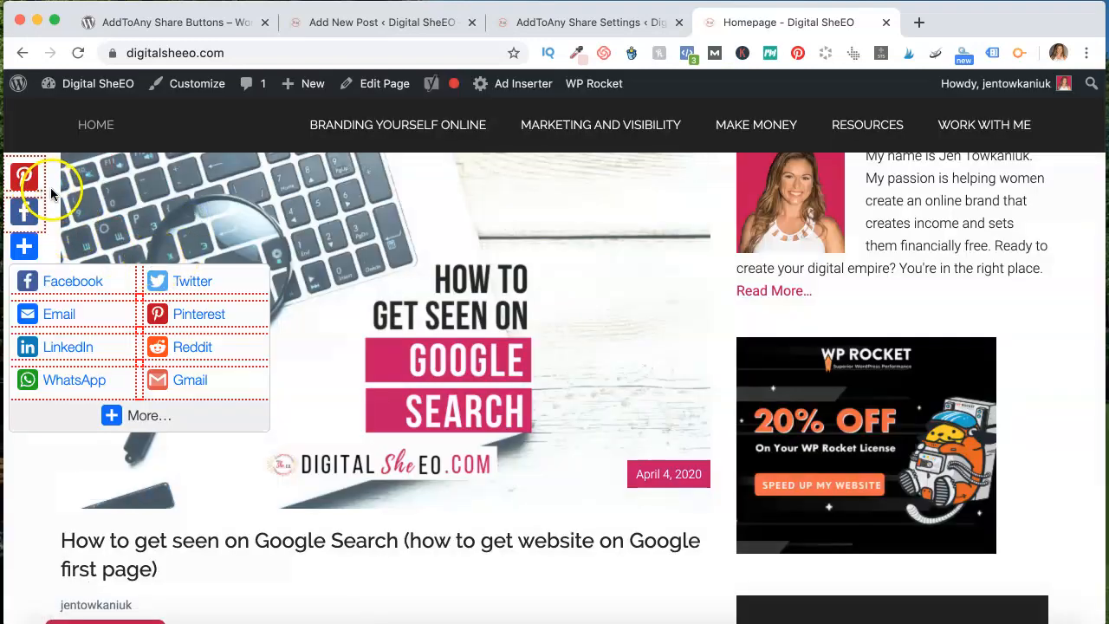
scroll("down", 3)
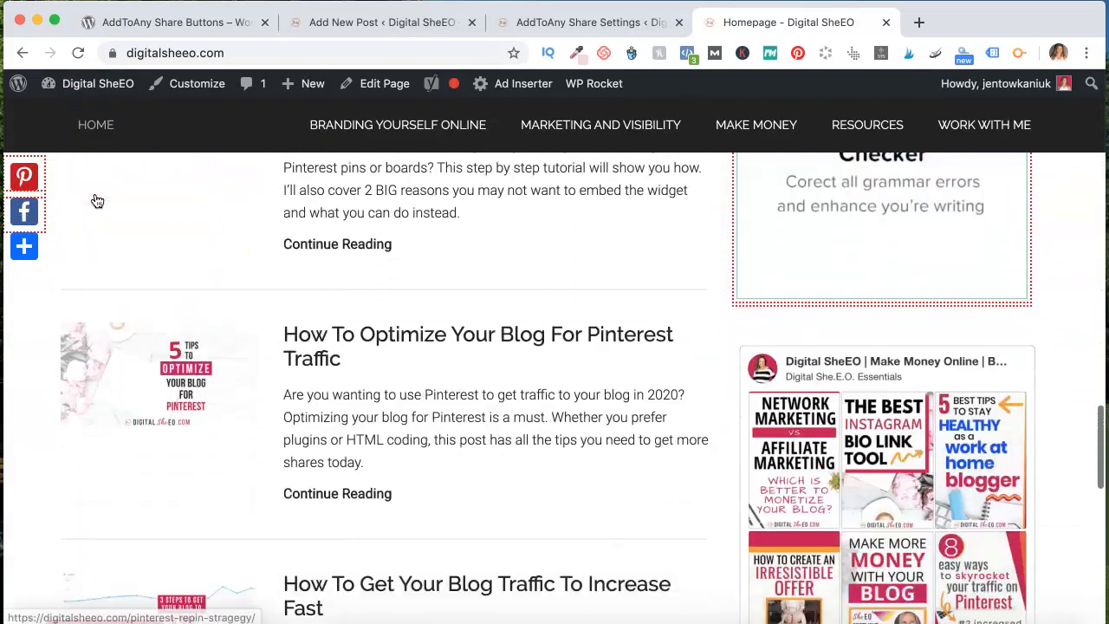
scroll("up", 3)
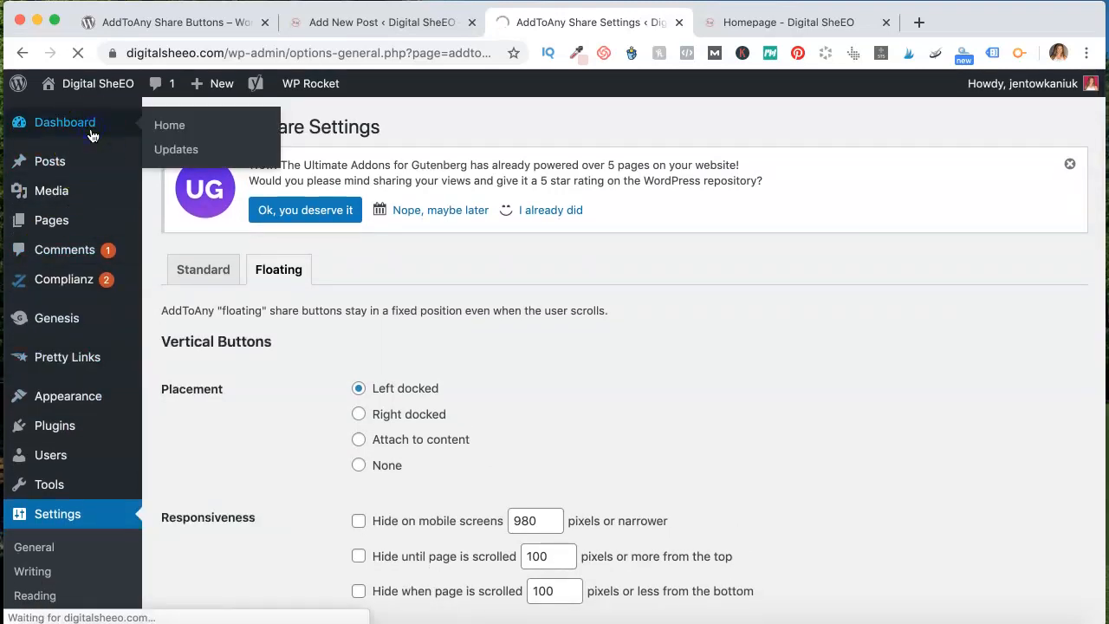
From the Dashboard, customize the site and show Theme Settings > Header/Footer Scripts with the Pinterest footer script.
left_click(66, 122)
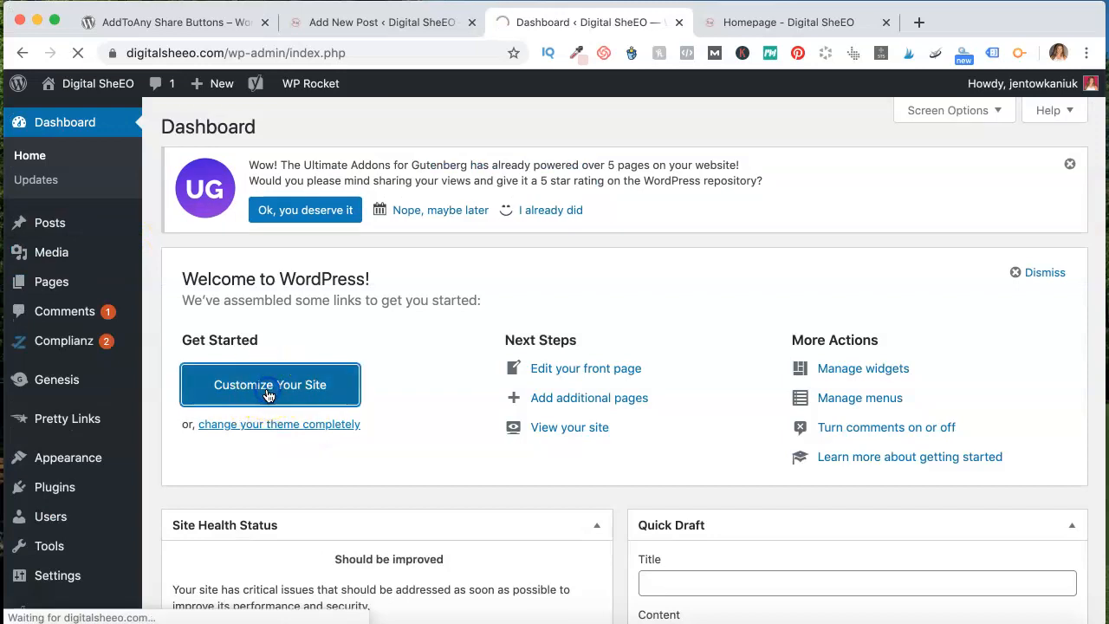
left_click(271, 385)
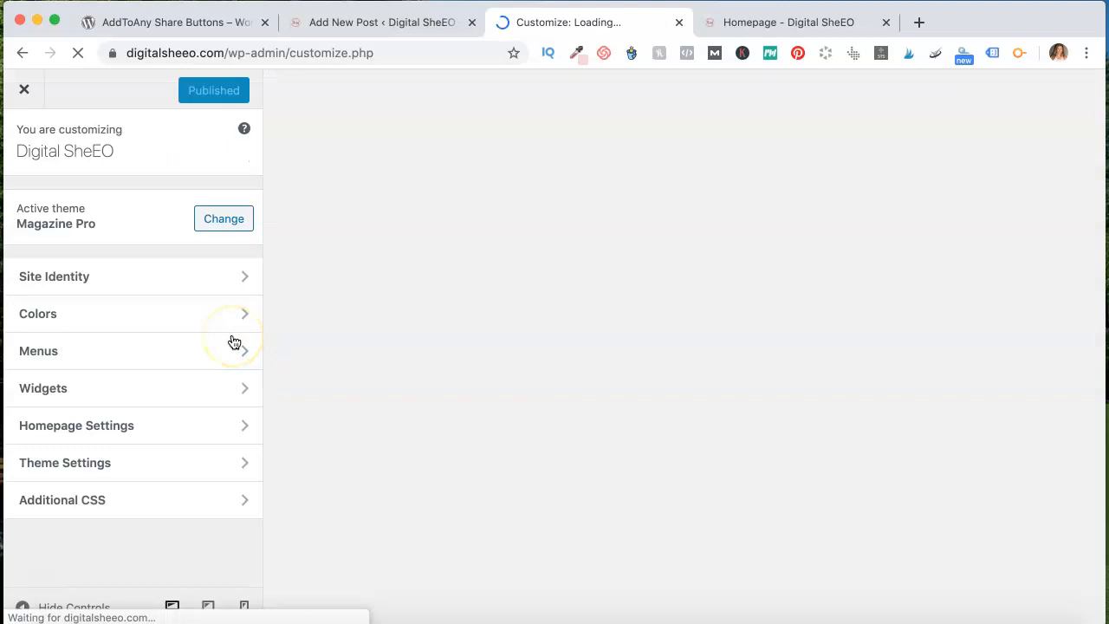
left_click(65, 461)
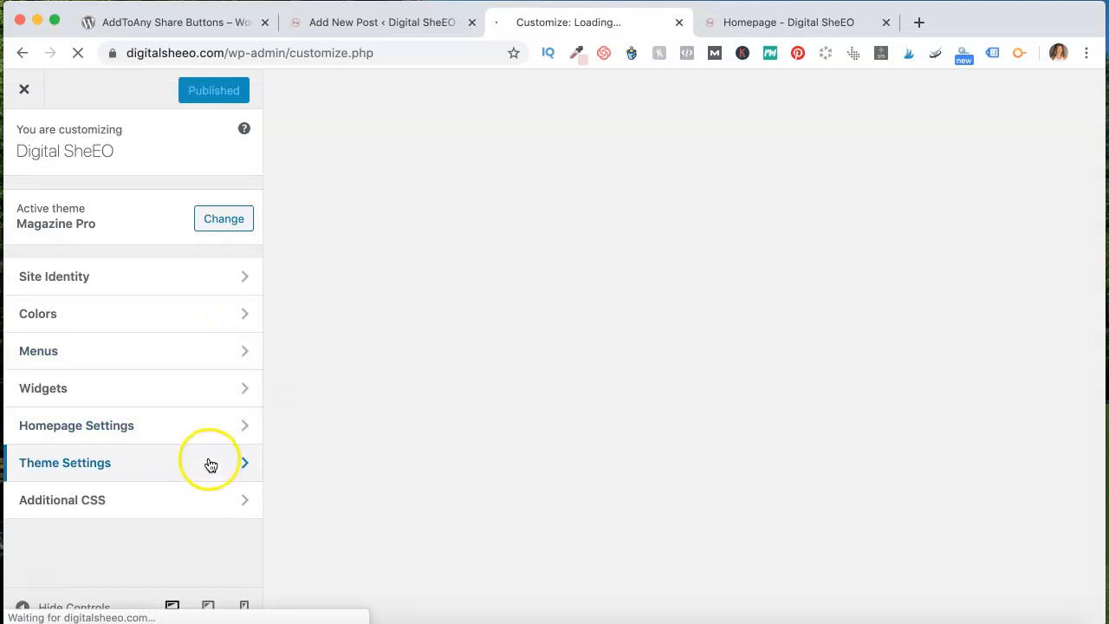
left_click(66, 461)
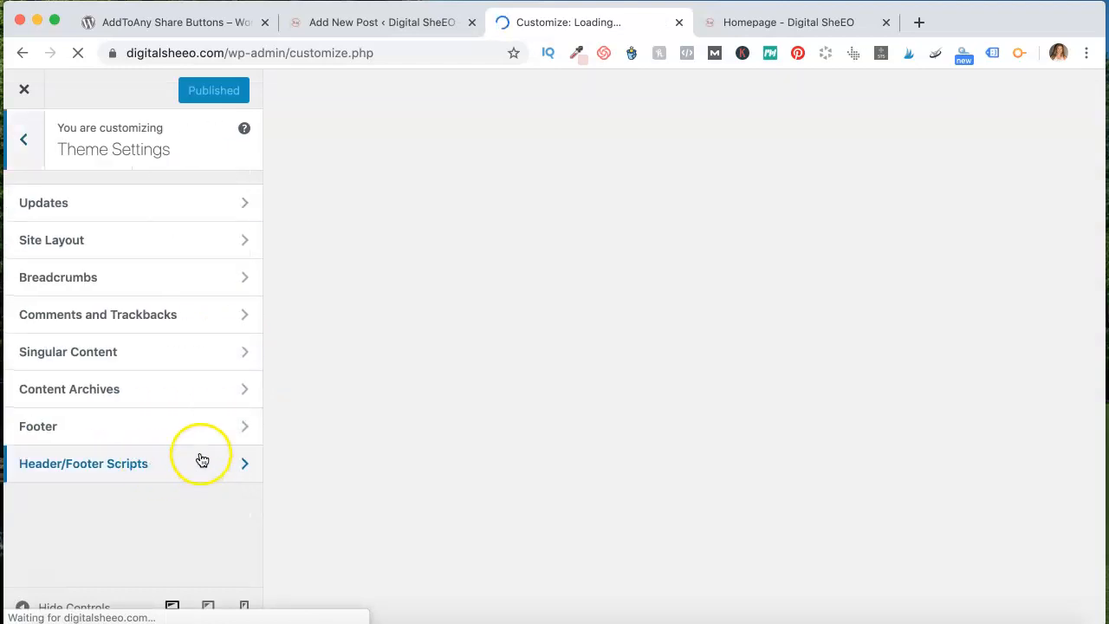
left_click(83, 463)
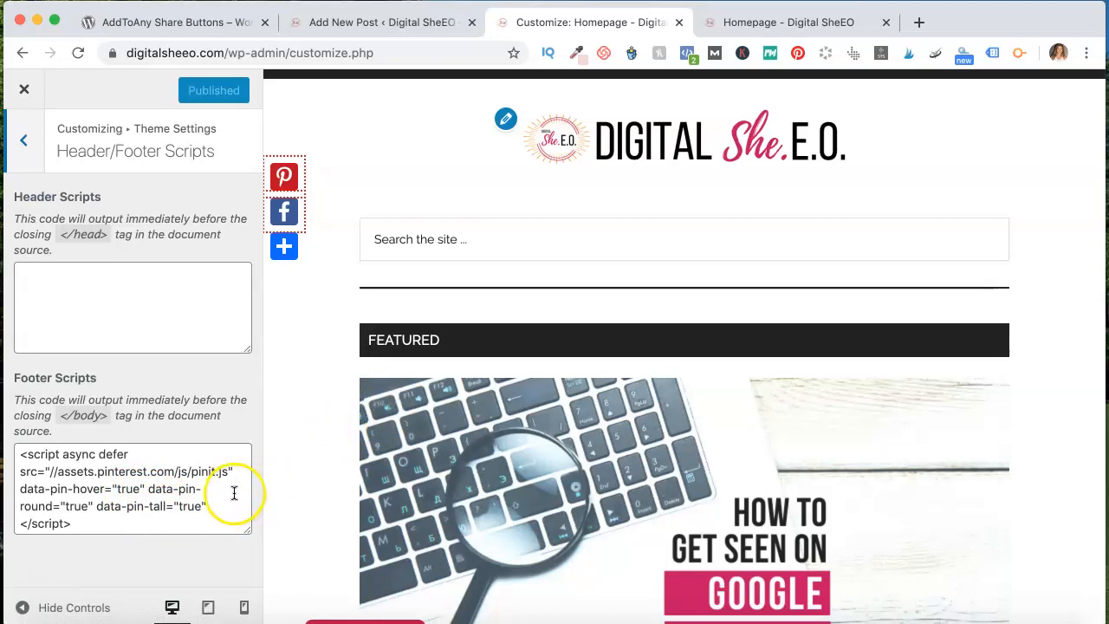
mouse_move(409, 430)
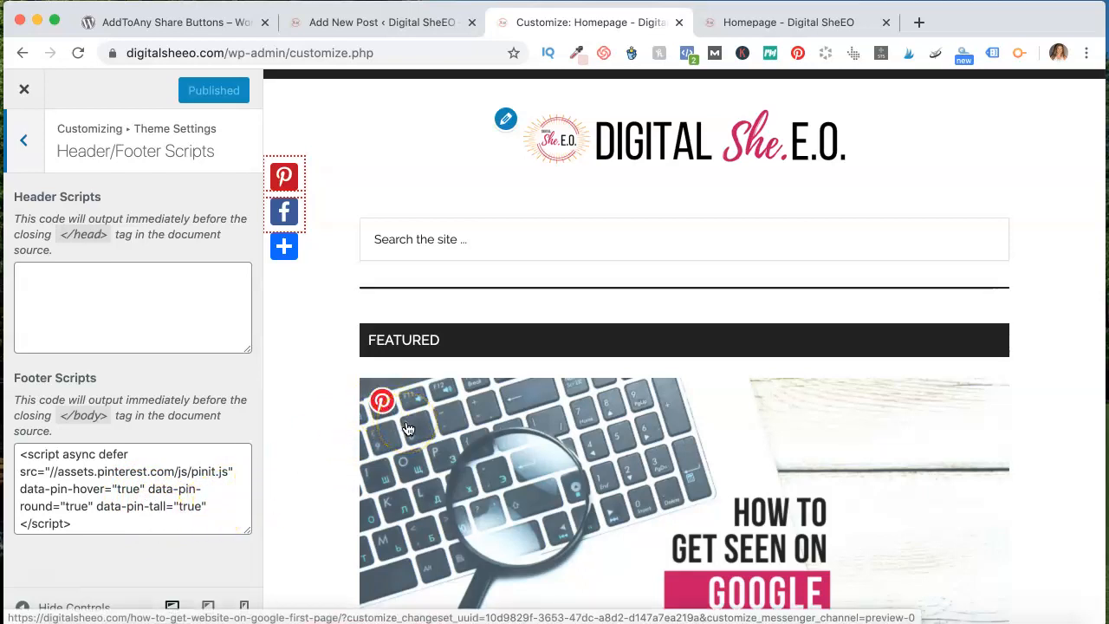
scroll("down", 3)
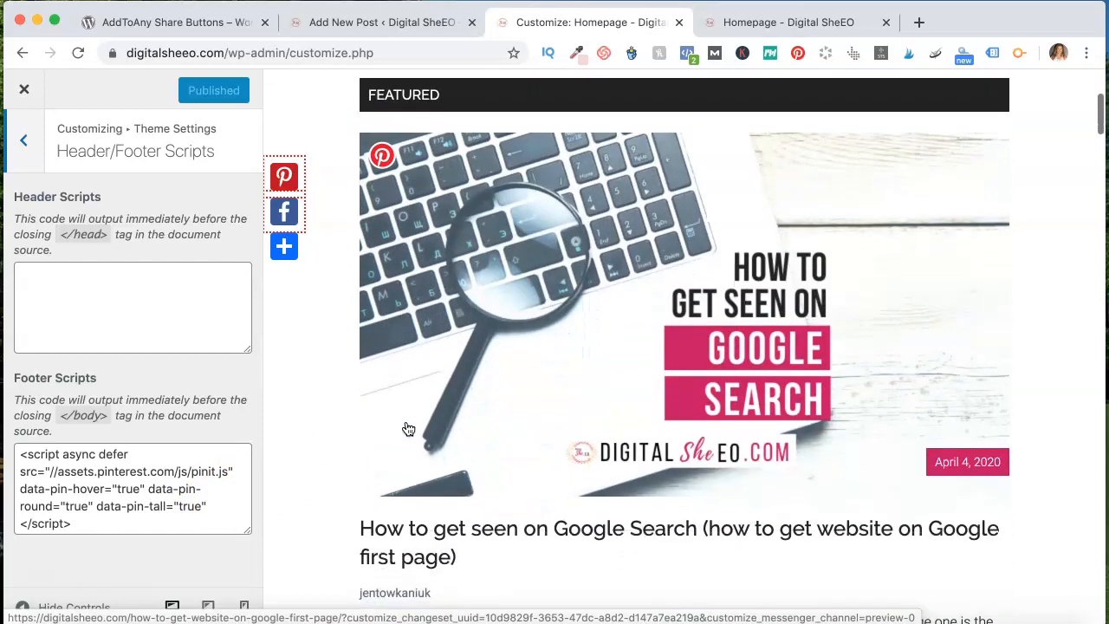
scroll("down", 3)
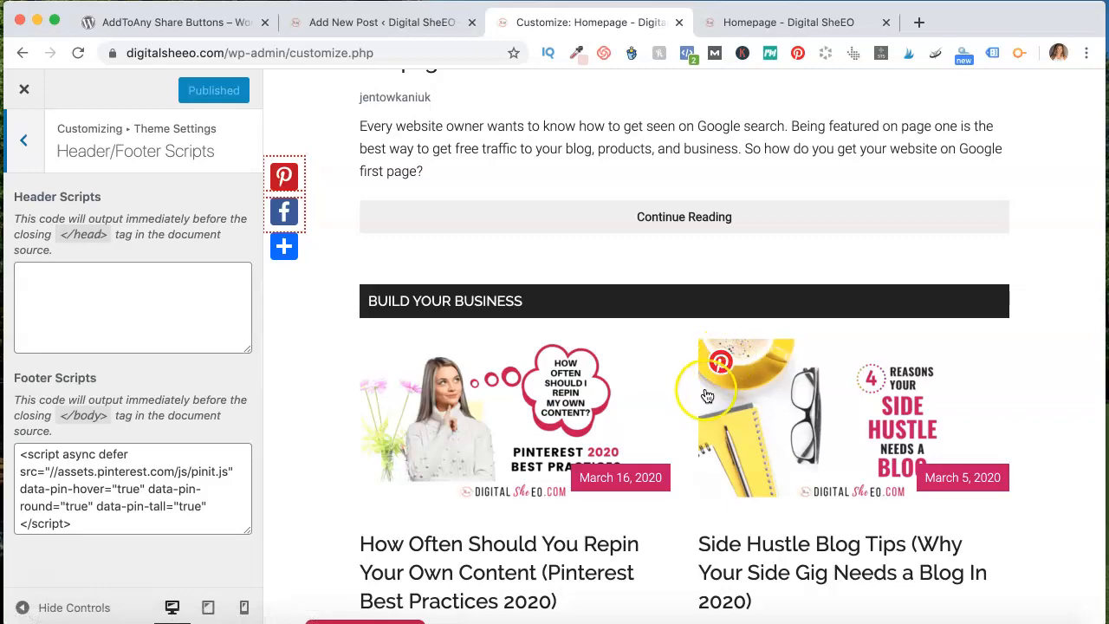
scroll("down", 3)
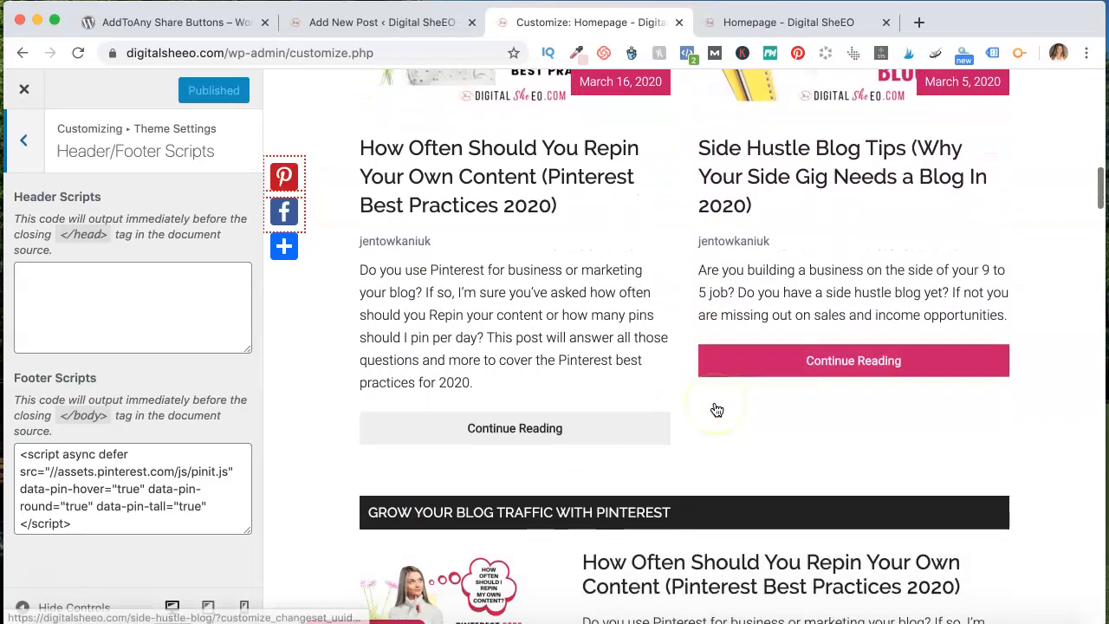
scroll("down", 3)
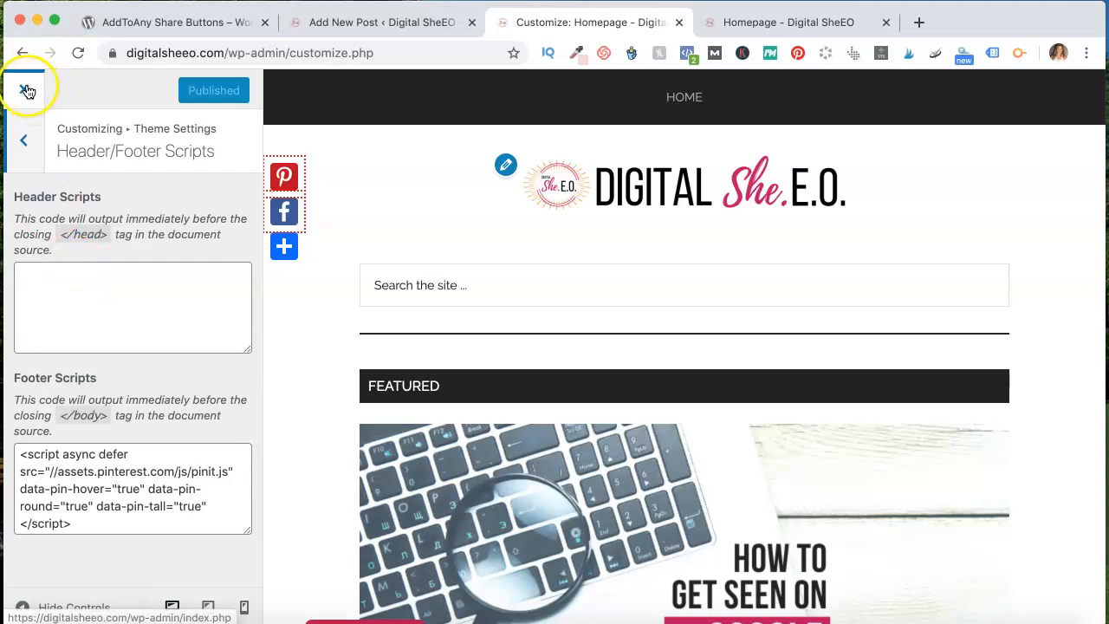
Close the Customizer and add an empty Image block to the My Awesome Blog Post draft, ready to upload.
left_click(24, 90)
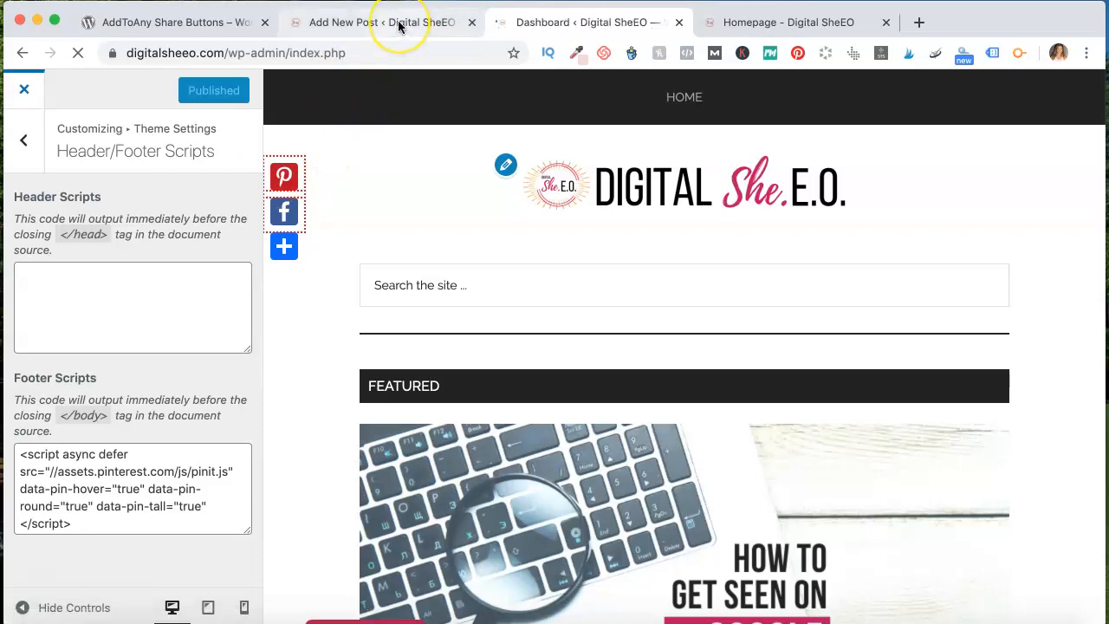
left_click(381, 21)
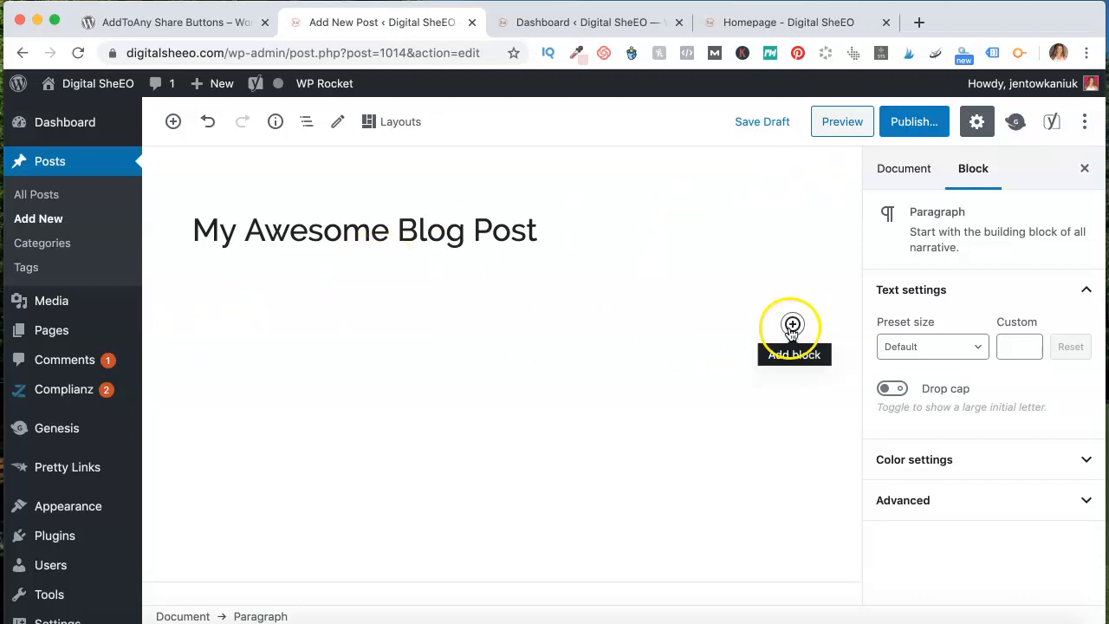
left_click(792, 325)
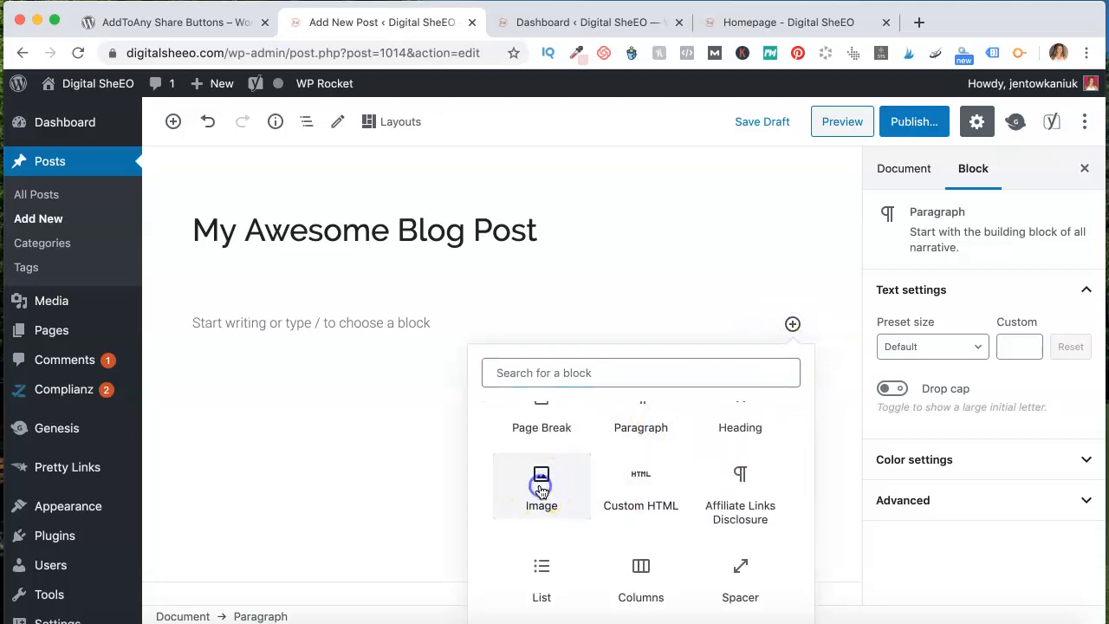
left_click(541, 486)
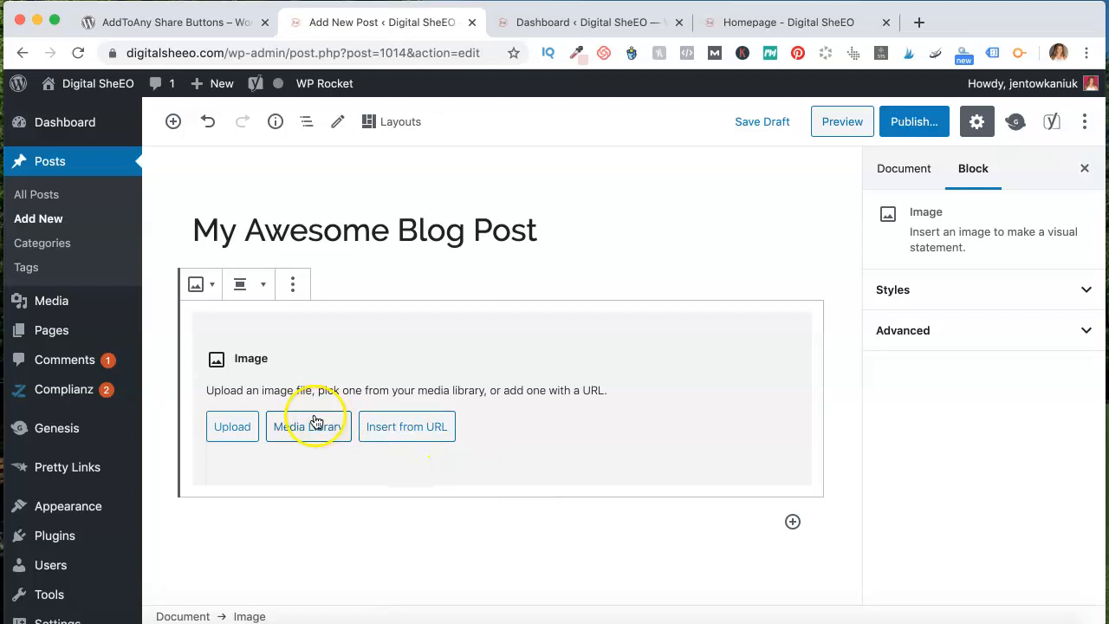
left_click(232, 426)
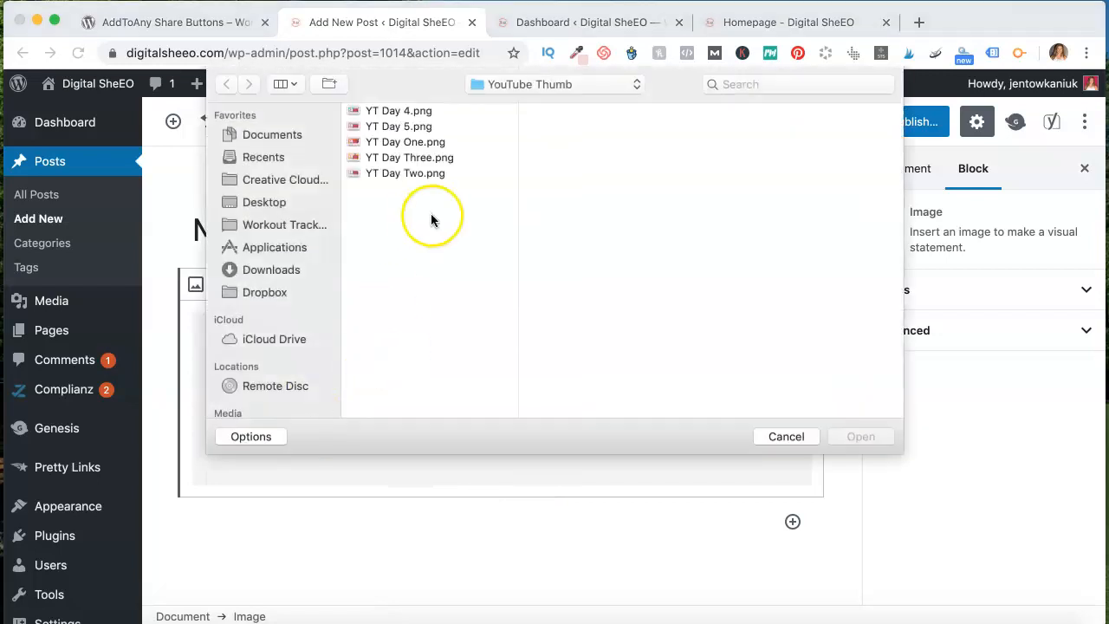
mouse_move(274, 135)
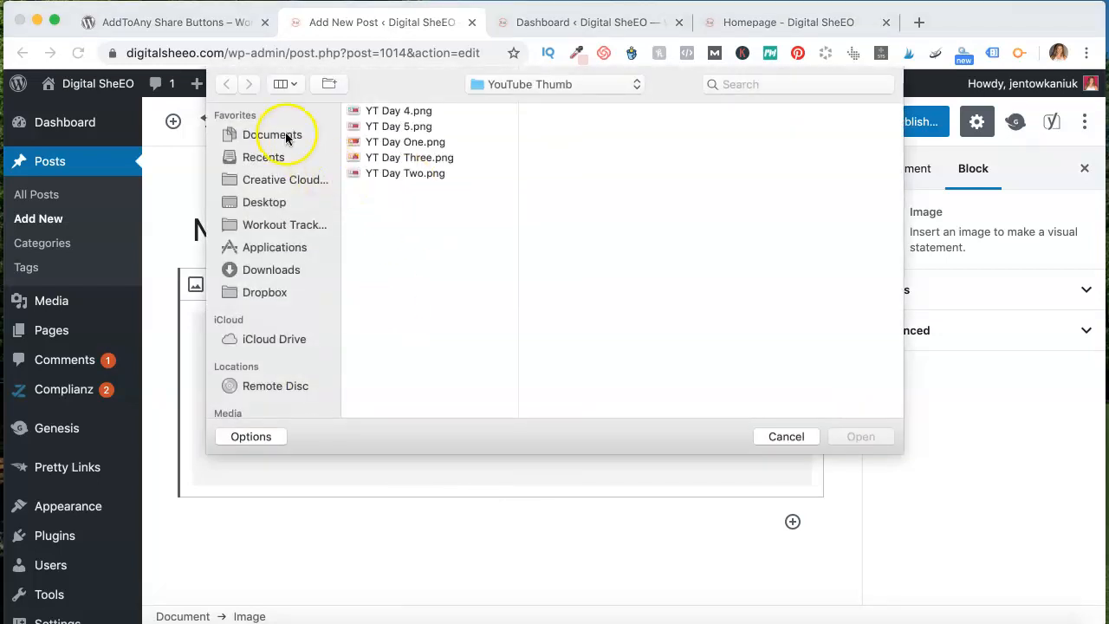
Upload the Full-Time-Income-Blogging pin graphic from Documents > Pinterest > New Pins into the image block.
left_click(272, 136)
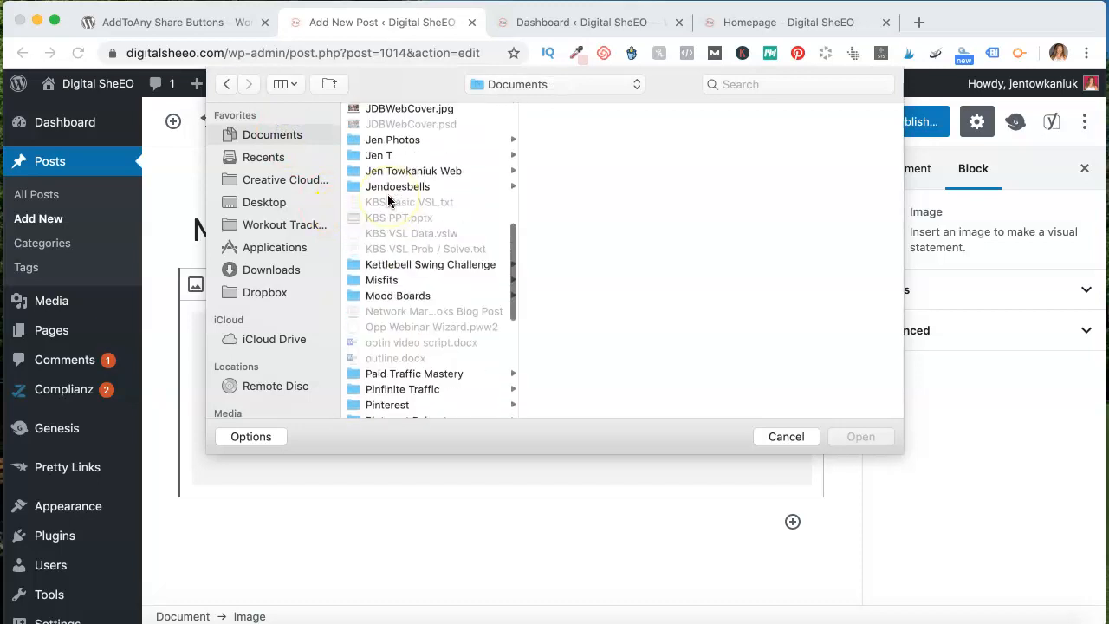
scroll("down", 3)
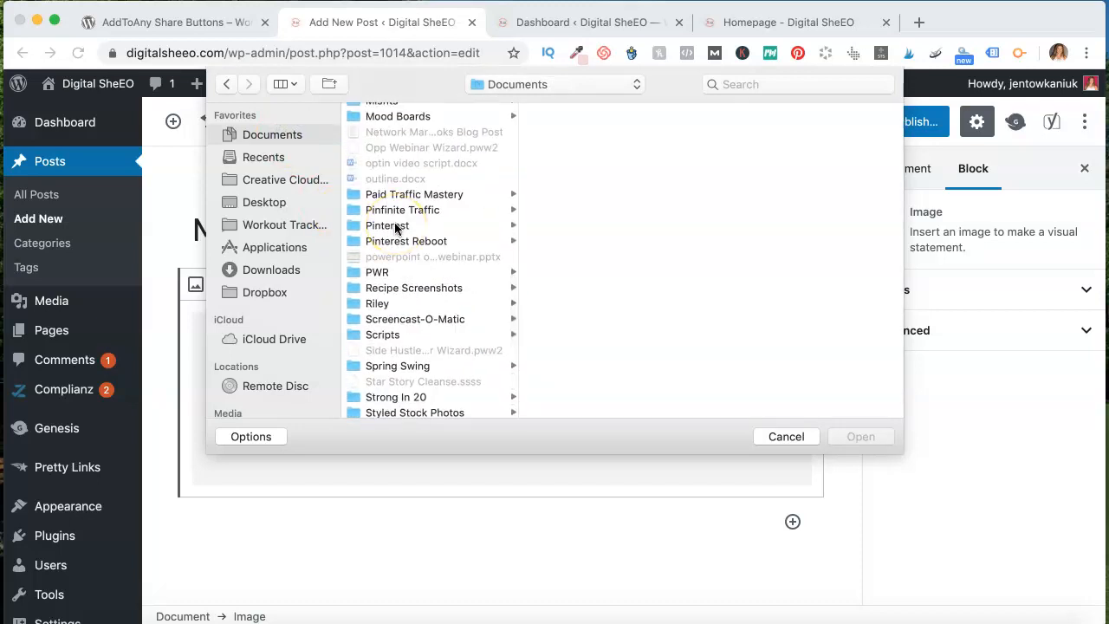
left_click(389, 226)
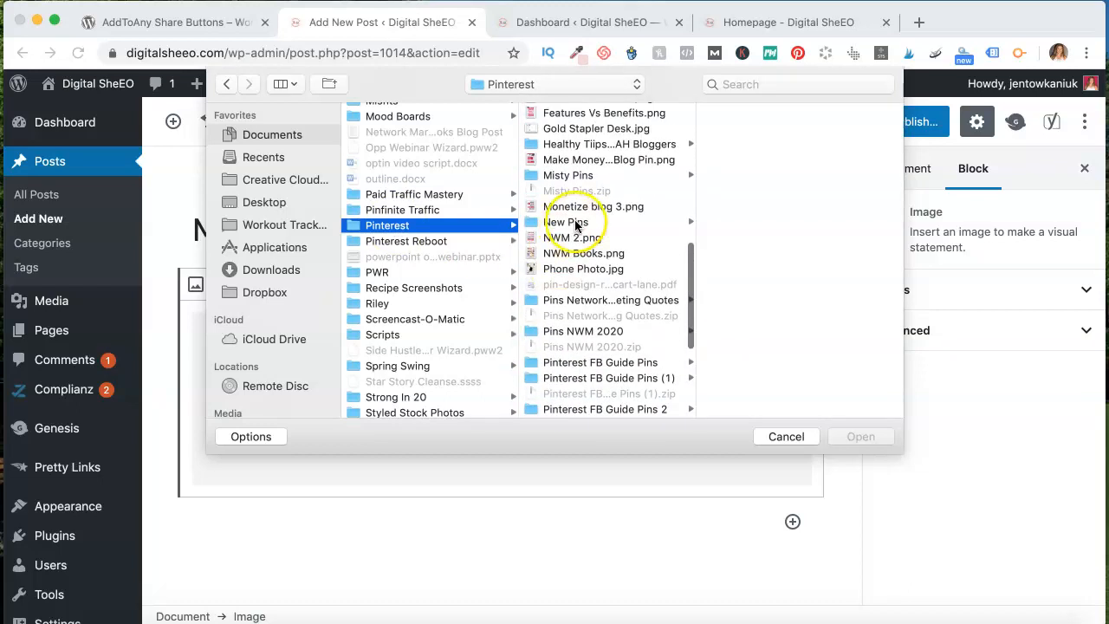
left_click(565, 222)
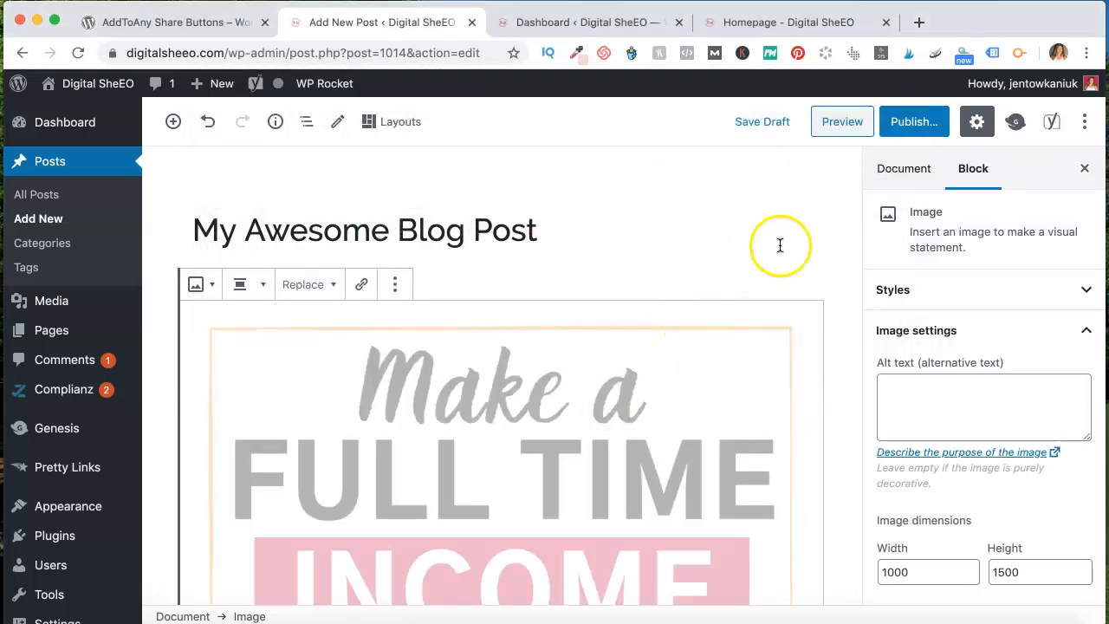
Scale the pin image to 50% (342×512) and switch to the Digital SheEO homepage.
scroll("down", 3)
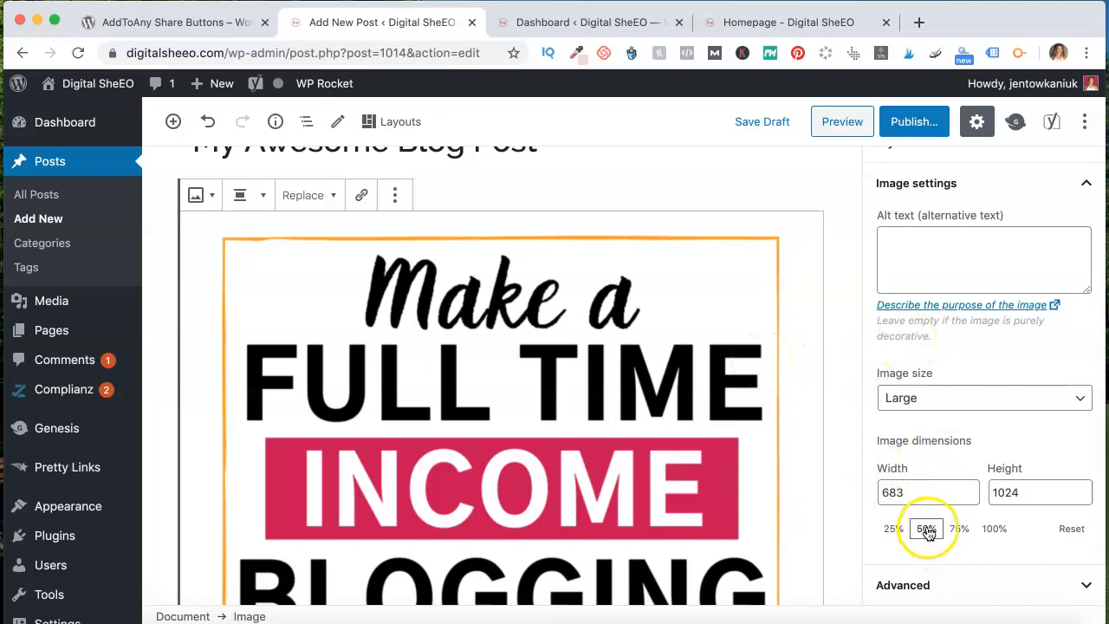
left_click(926, 528)
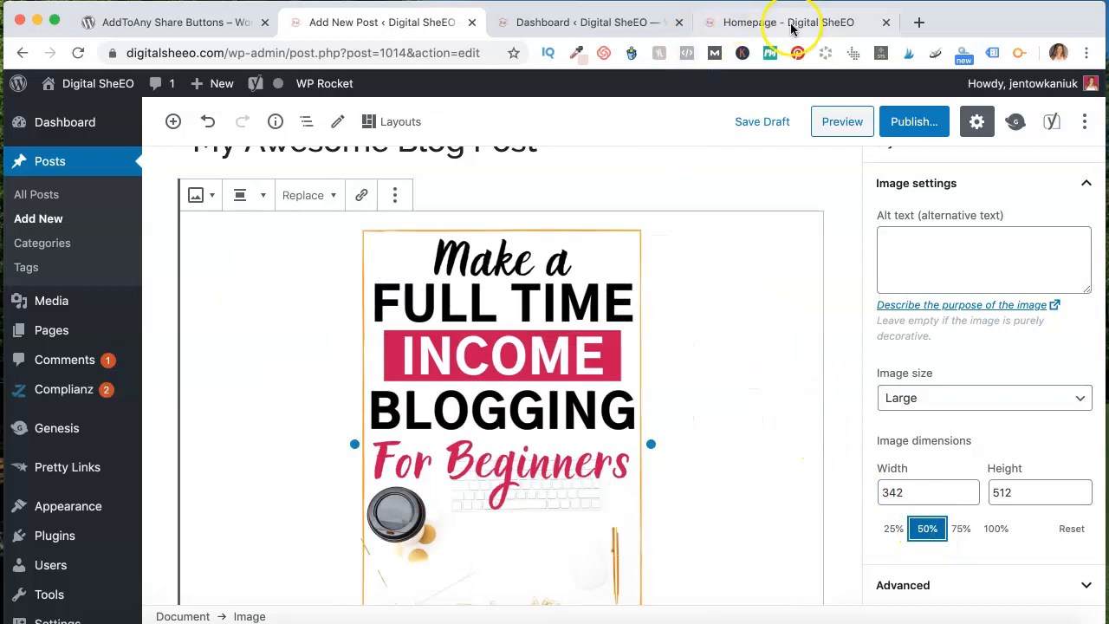
left_click(789, 21)
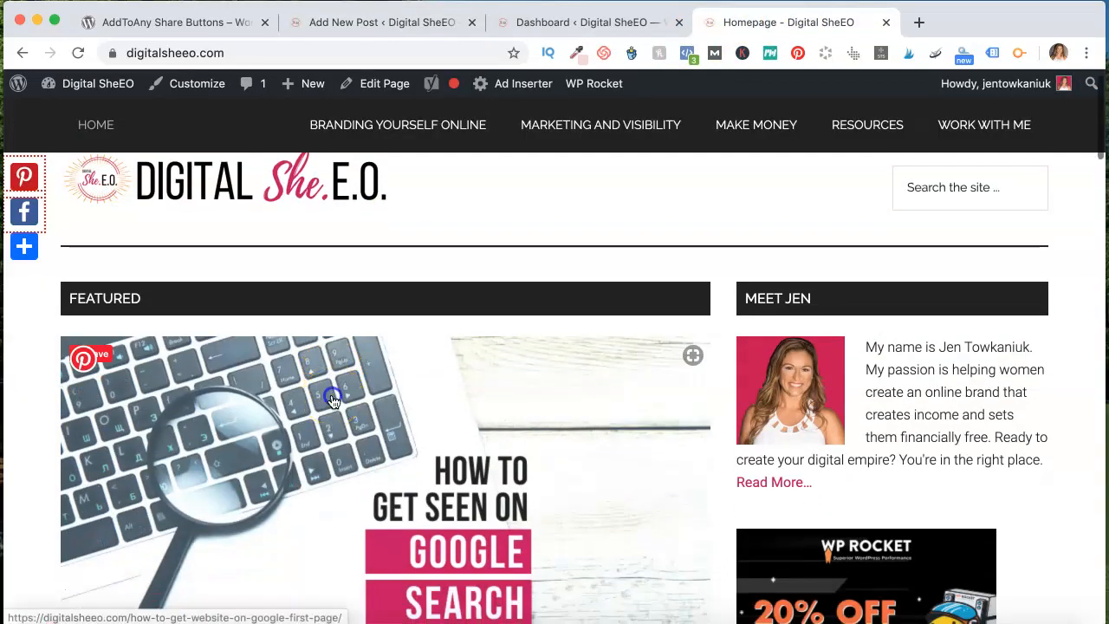
View the live 'How to get seen on Google Search' post and scroll to its pin graphic.
left_click(333, 399)
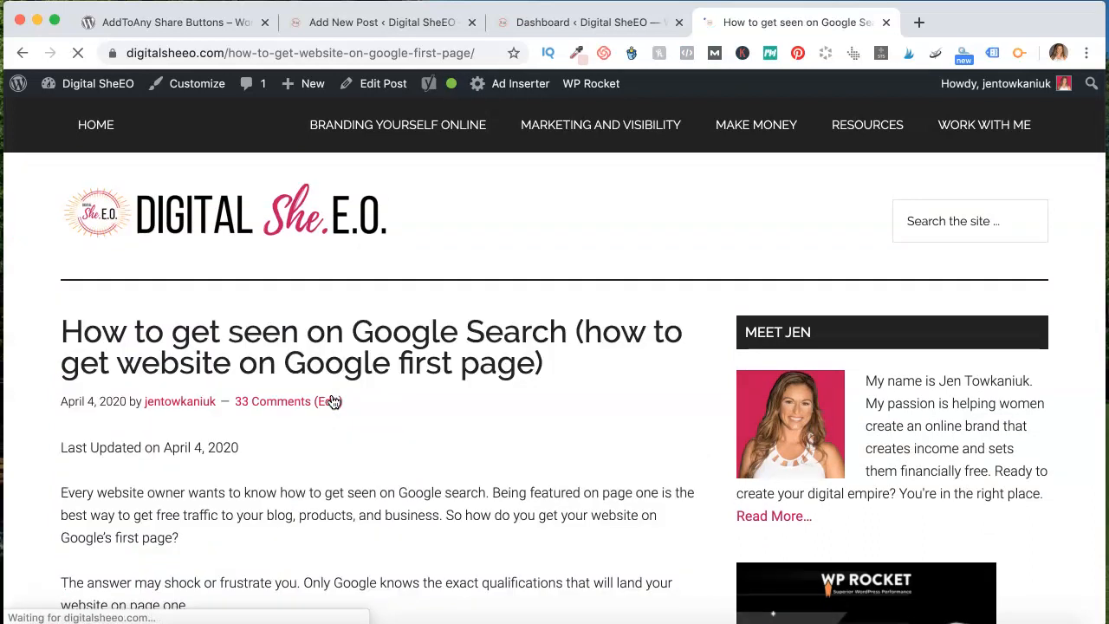
scroll("down", 3)
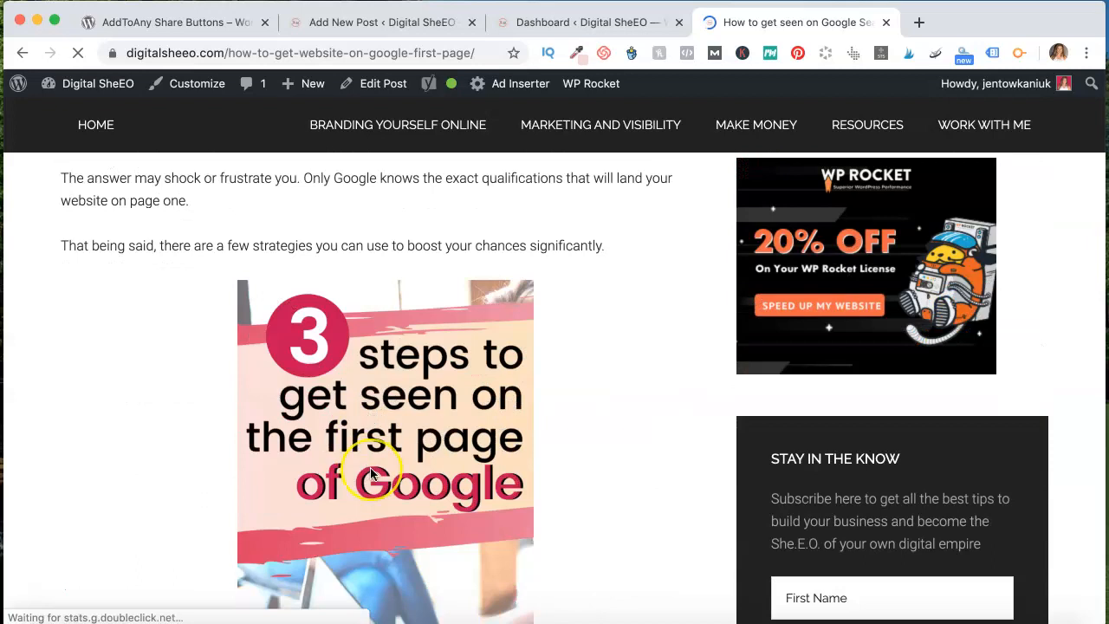
scroll("down", 3)
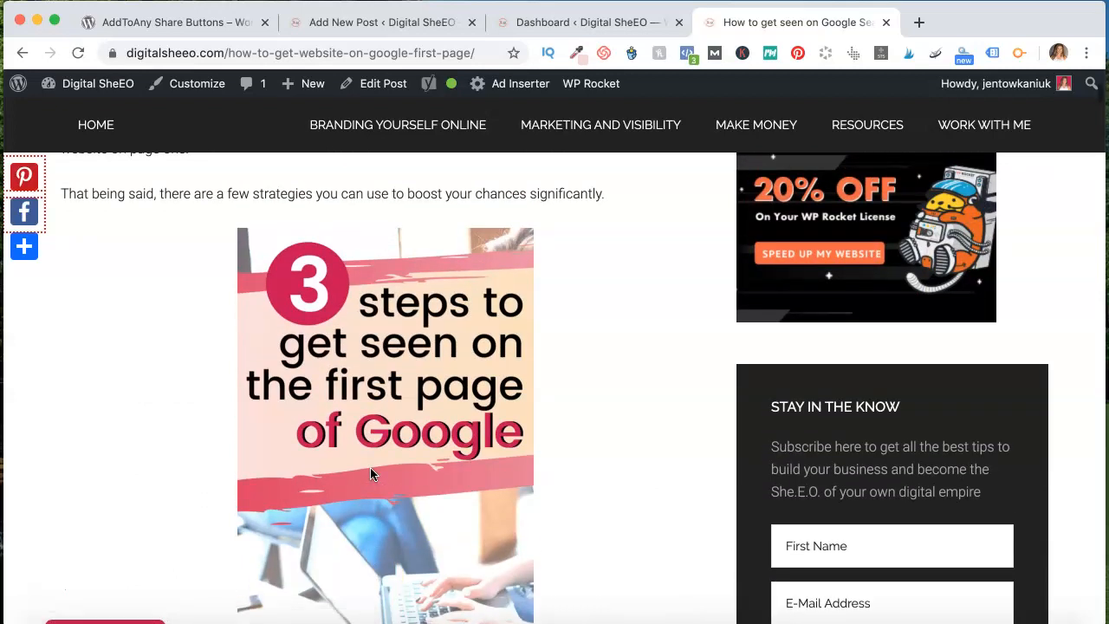
mouse_move(399, 125)
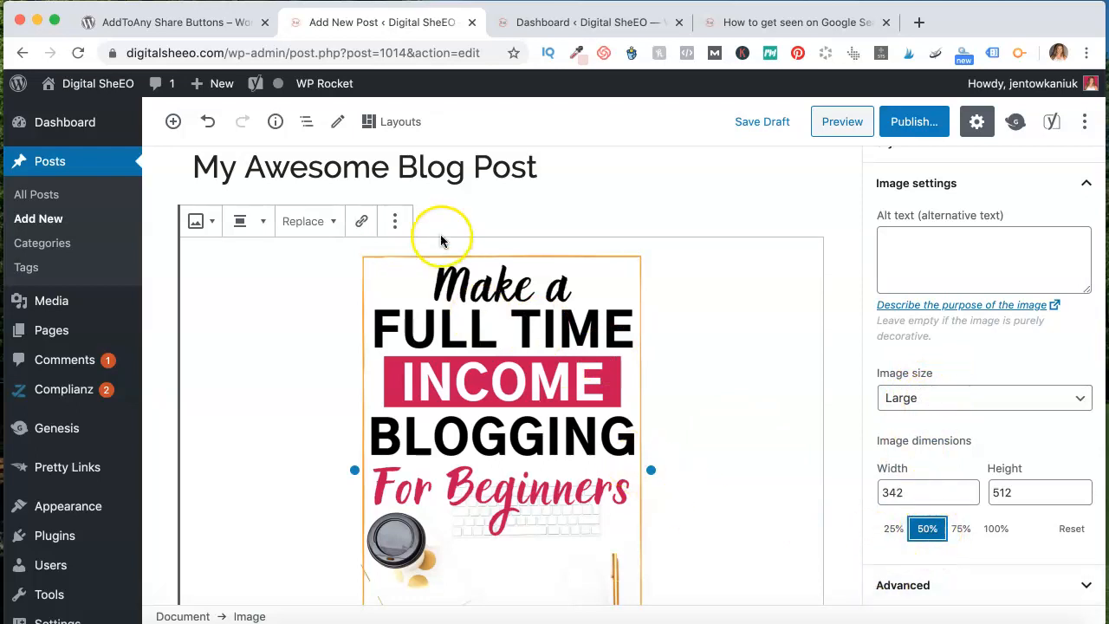
Switch the image block to Edit as HTML via its More options menu.
left_click(395, 222)
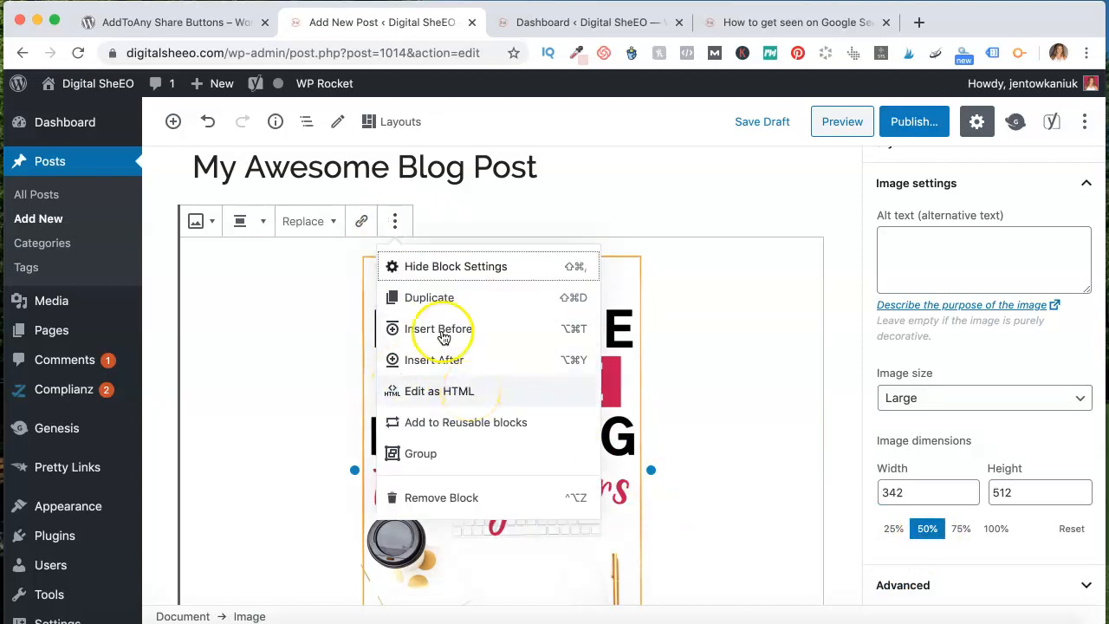
left_click(438, 392)
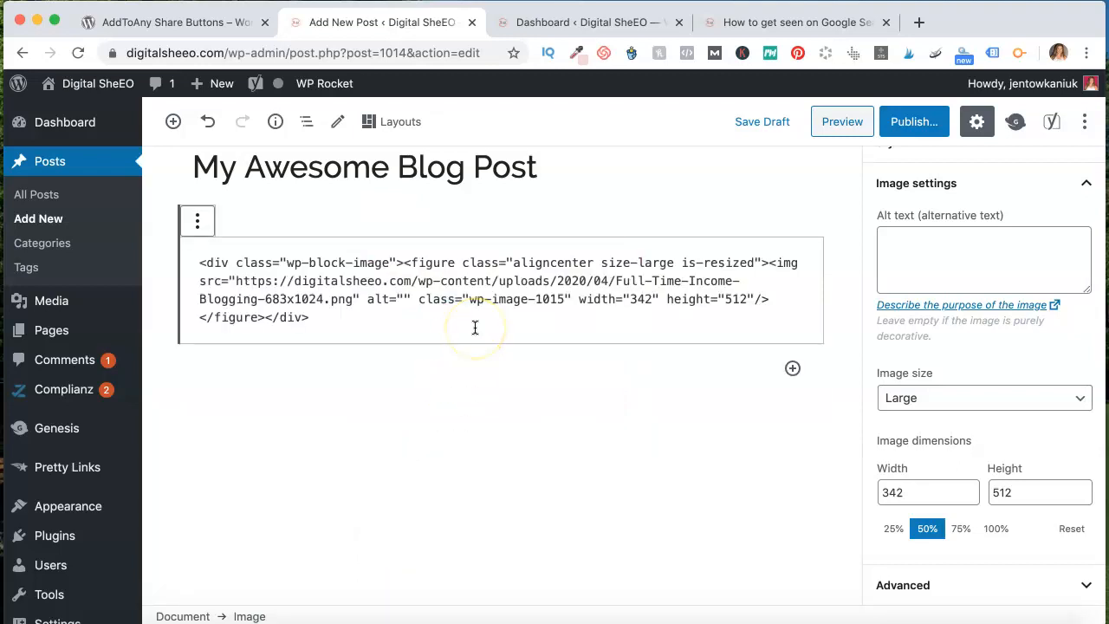
mouse_move(471, 324)
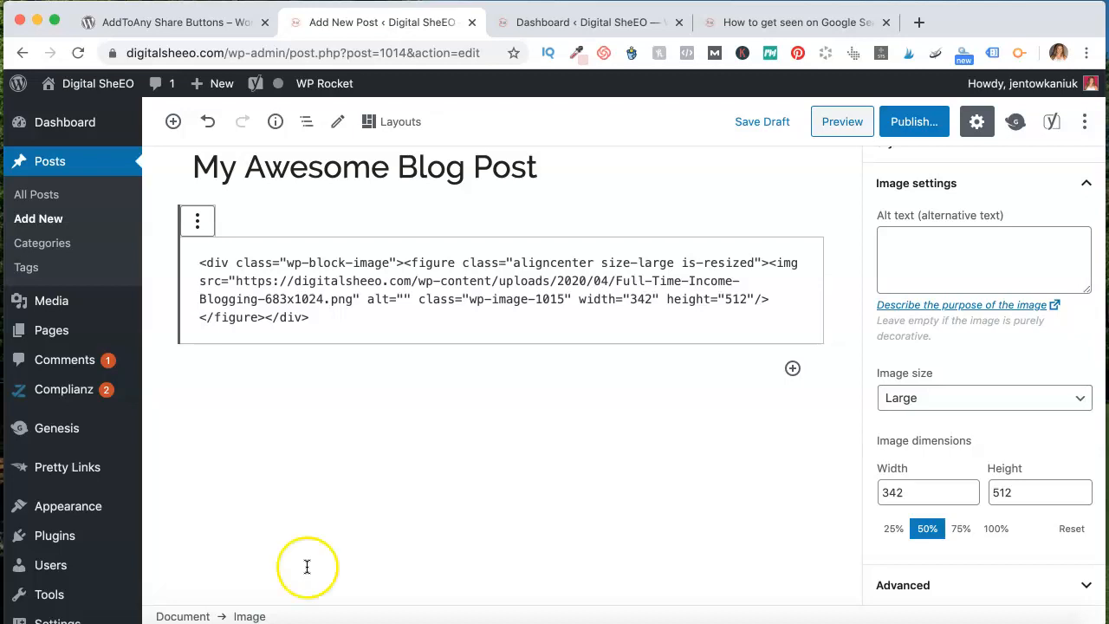
mouse_move(371, 434)
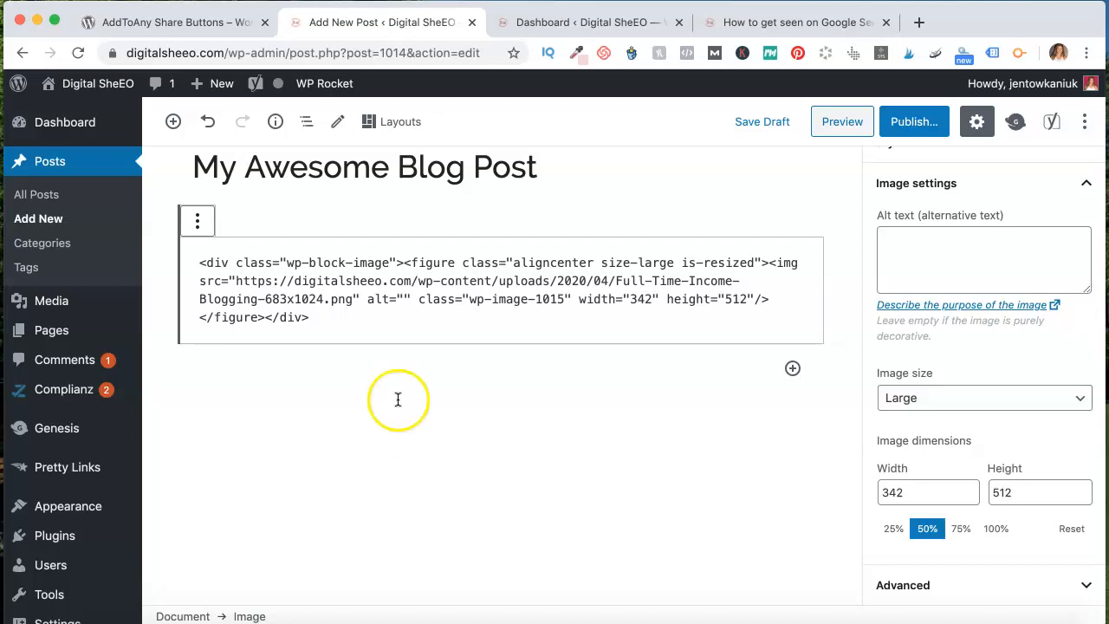
mouse_move(329, 460)
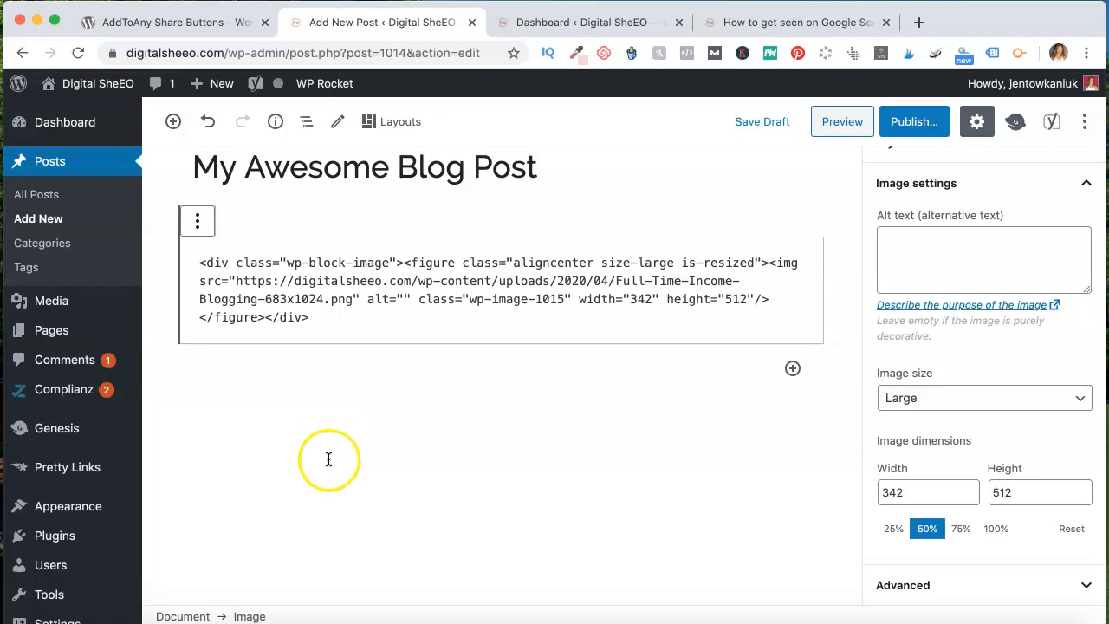
mouse_move(347, 615)
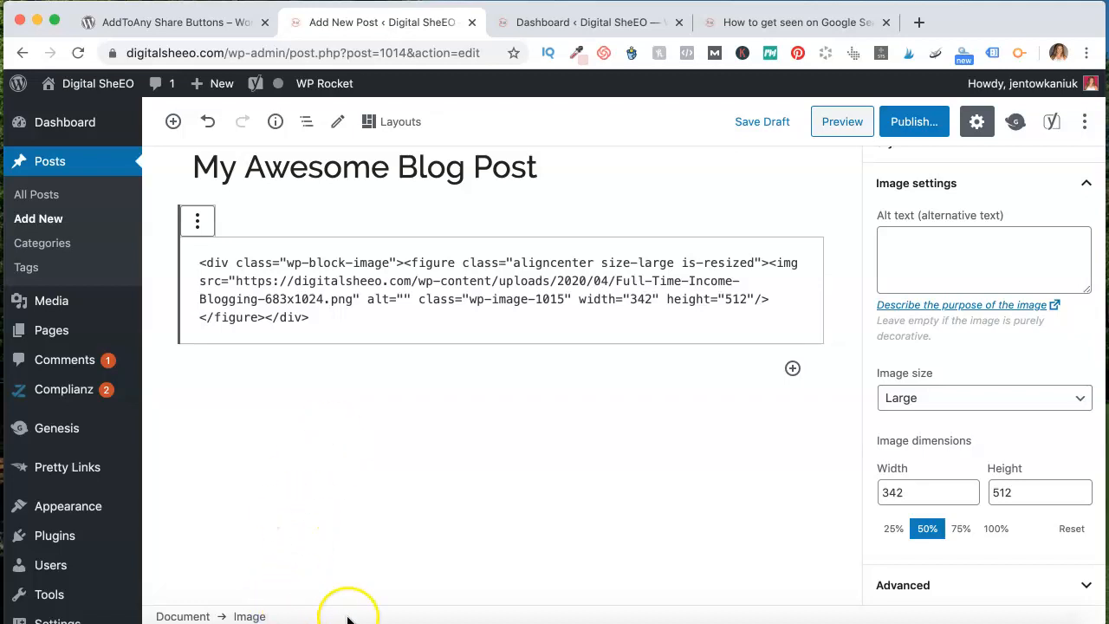
mouse_move(673, 284)
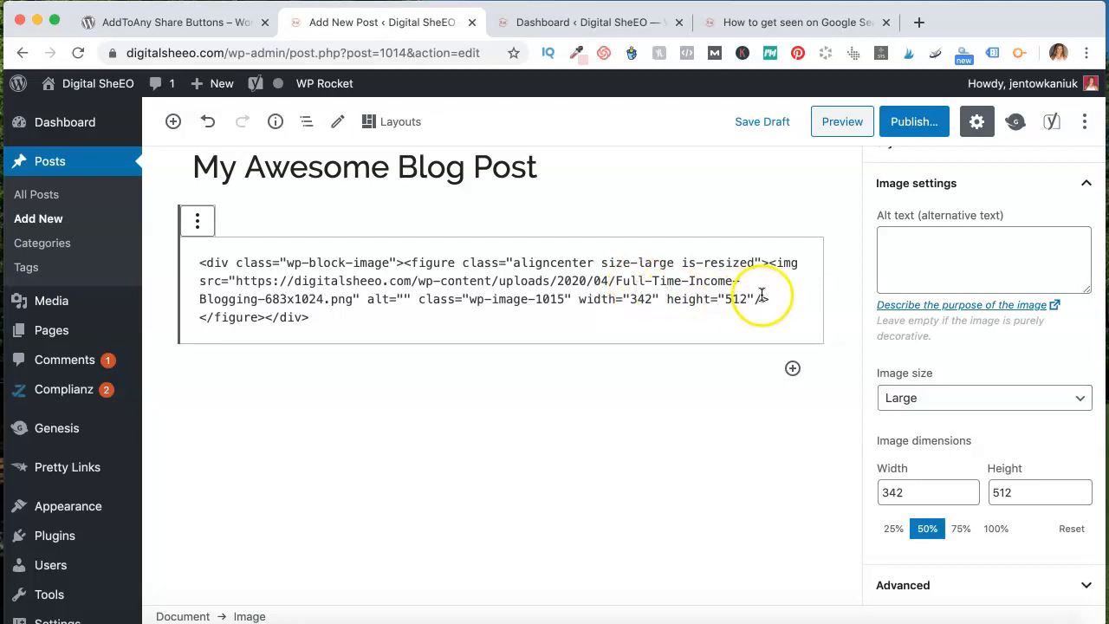
type("dat")
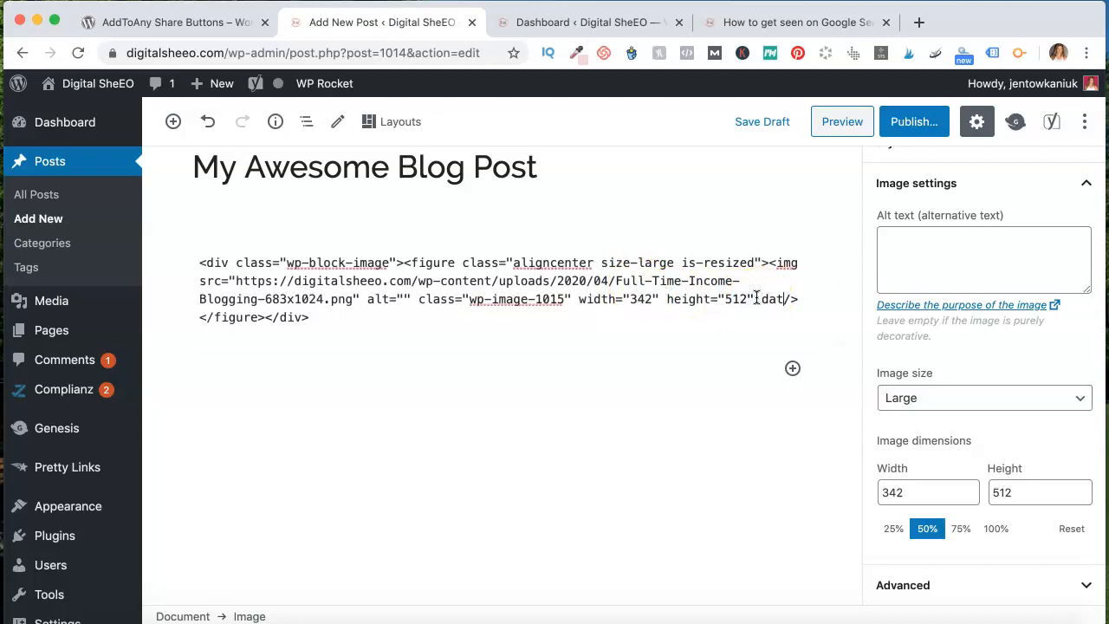
type("-pin-d")
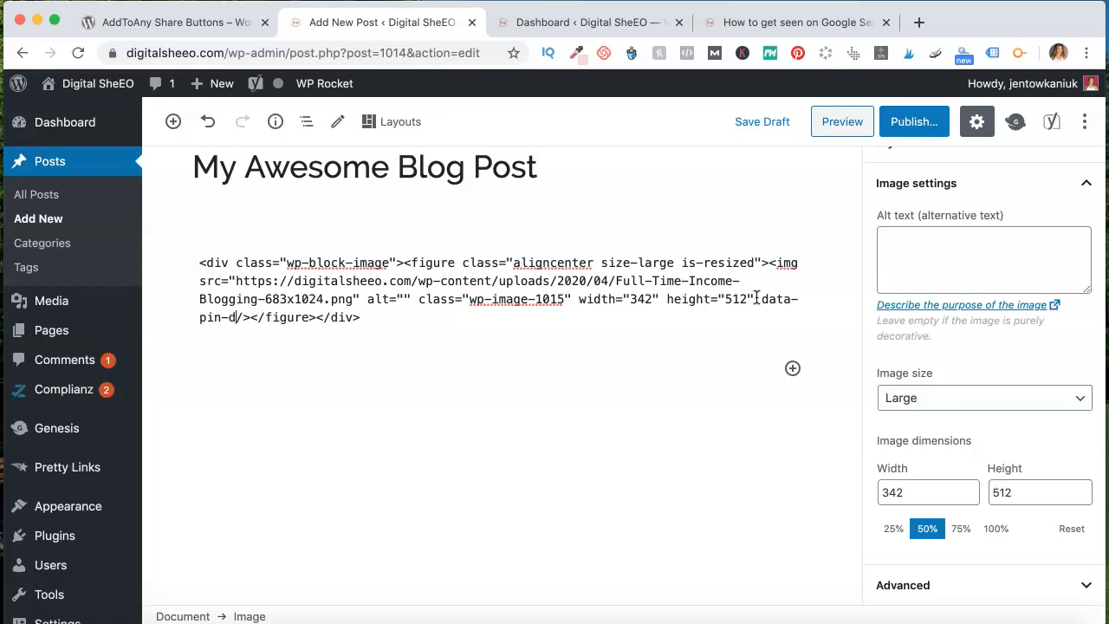
type("escription=\"")
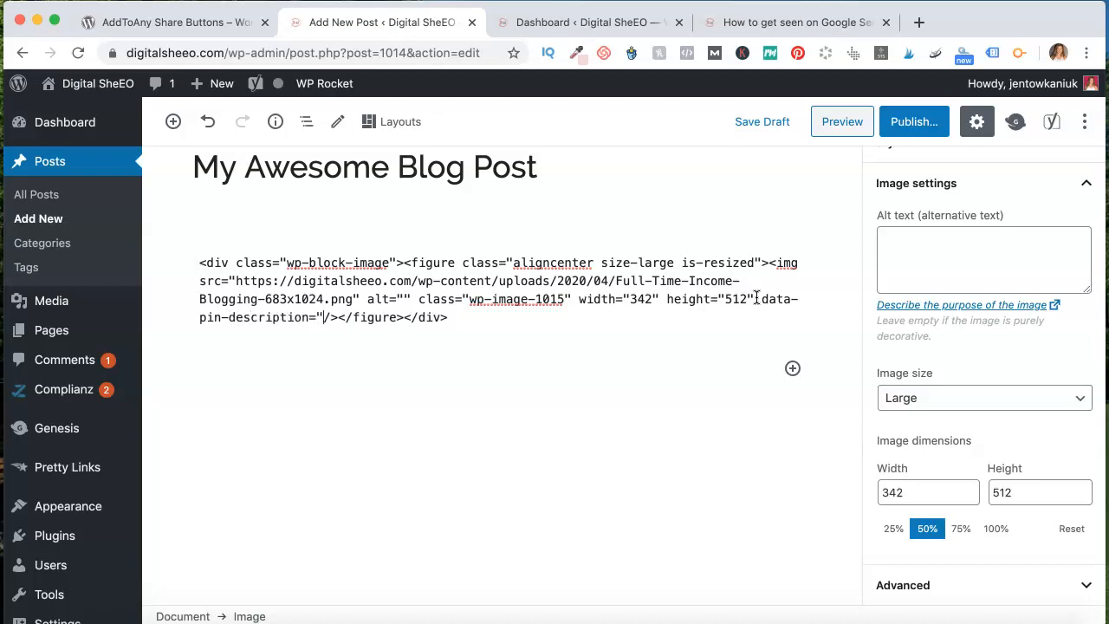
type("https://digitalsheeo.com/optimize-blog-pinterest/")
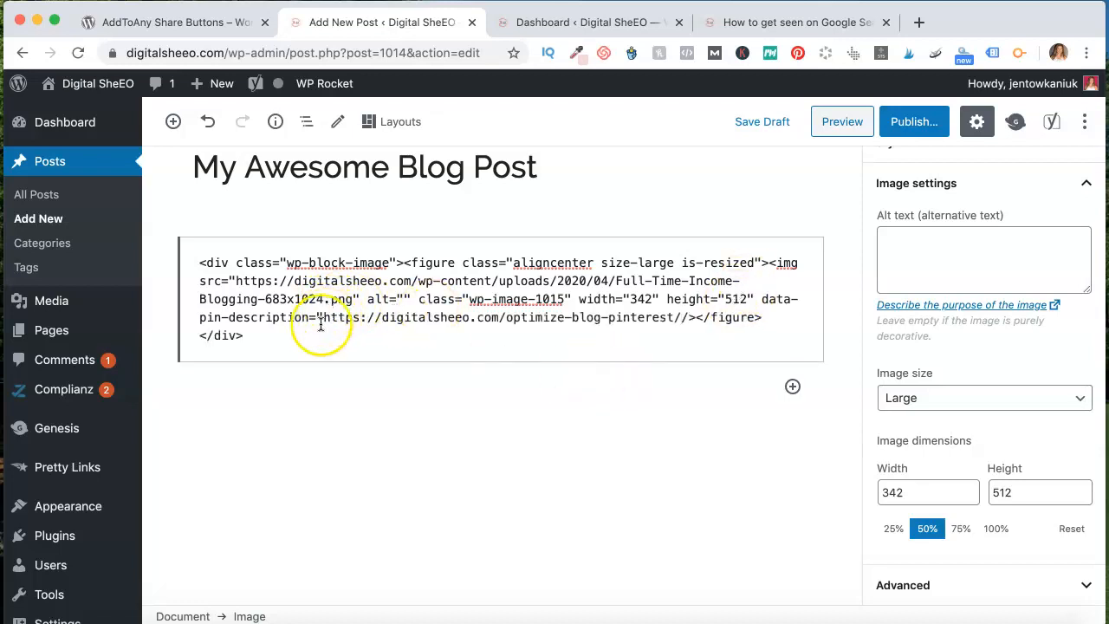
left_click_drag(322, 318, 638, 317)
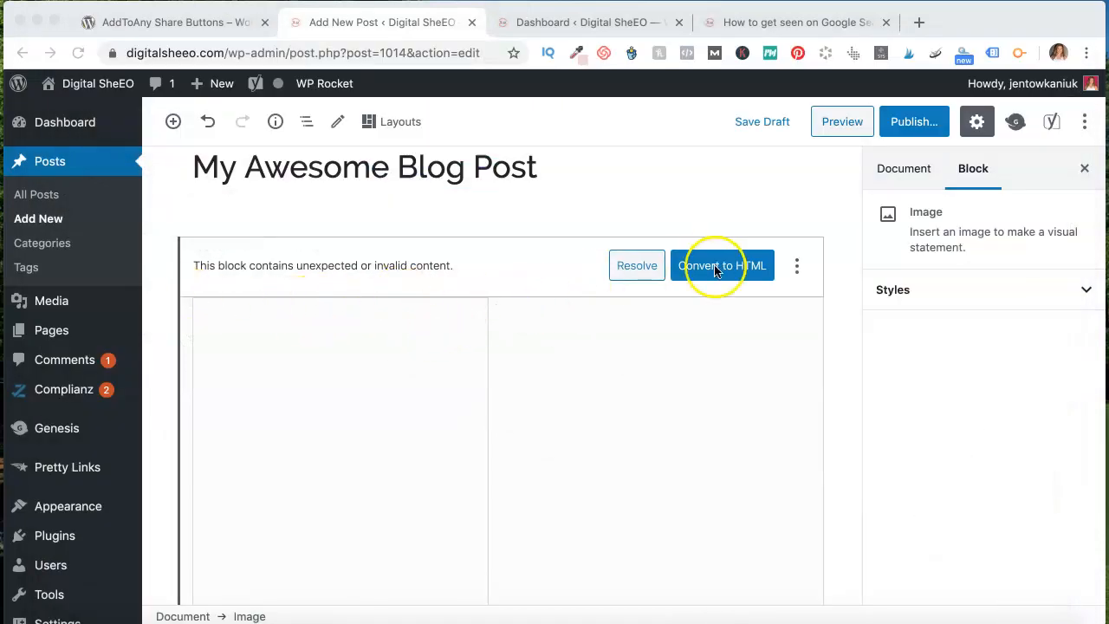
mouse_move(735, 265)
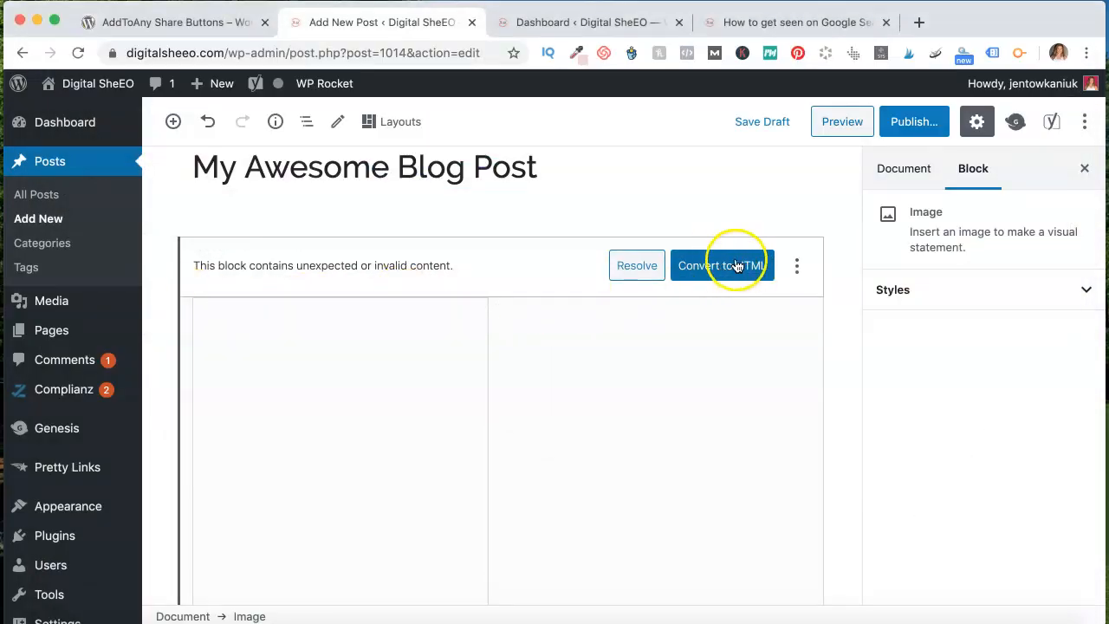
Convert the invalid image block to a Custom HTML block.
left_click(721, 265)
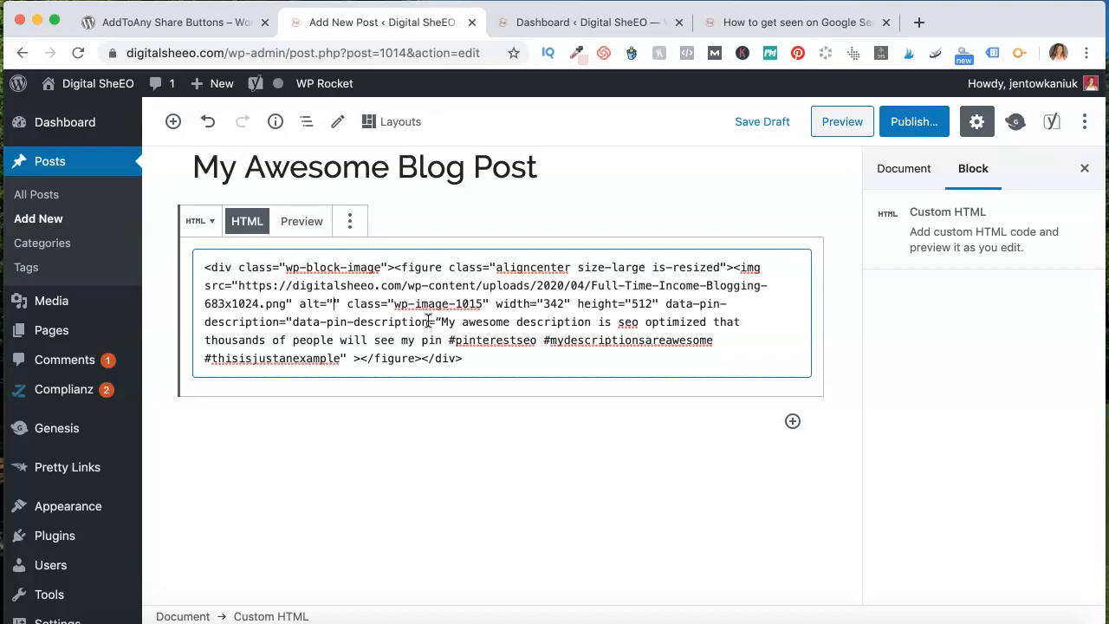
Fill the img alt attribute with 'make a full time income blogging'.
type("make a full time")
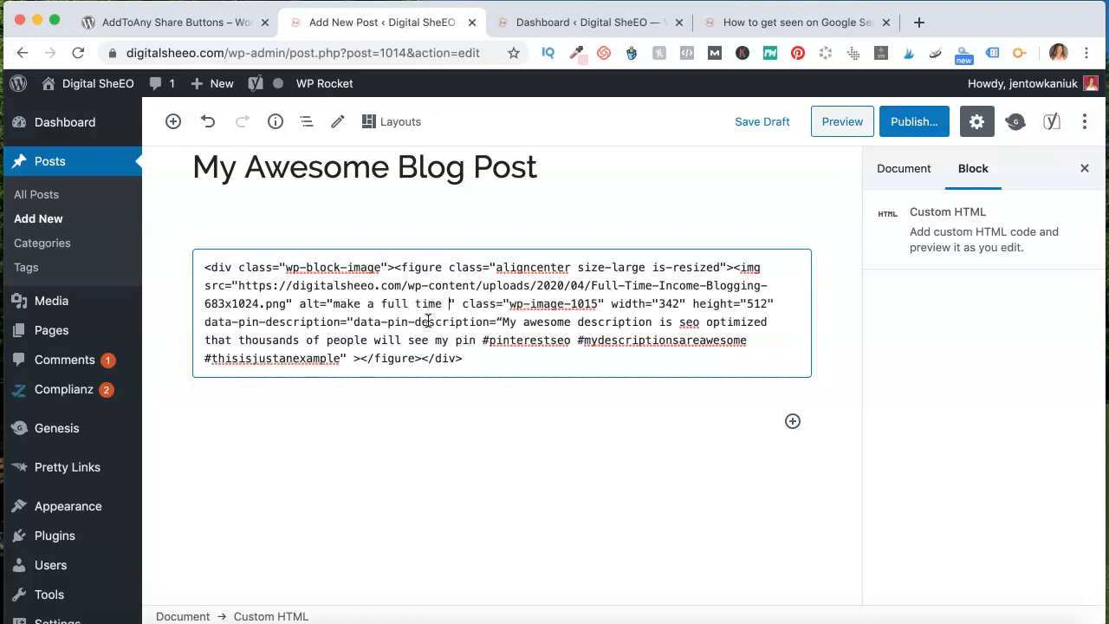
type("income blogging")
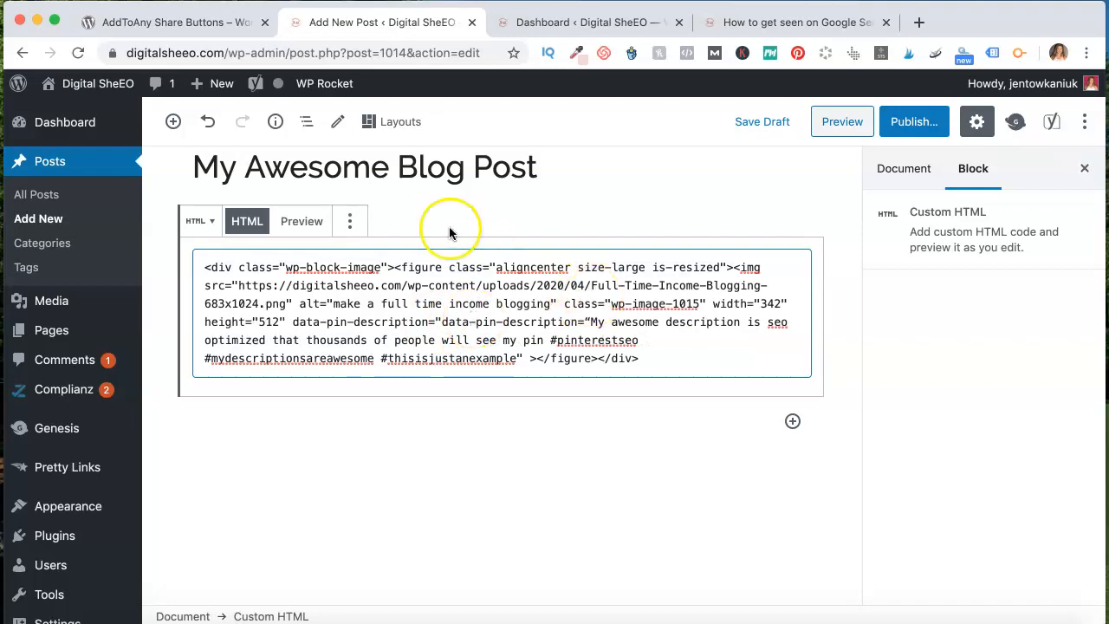
left_click(350, 222)
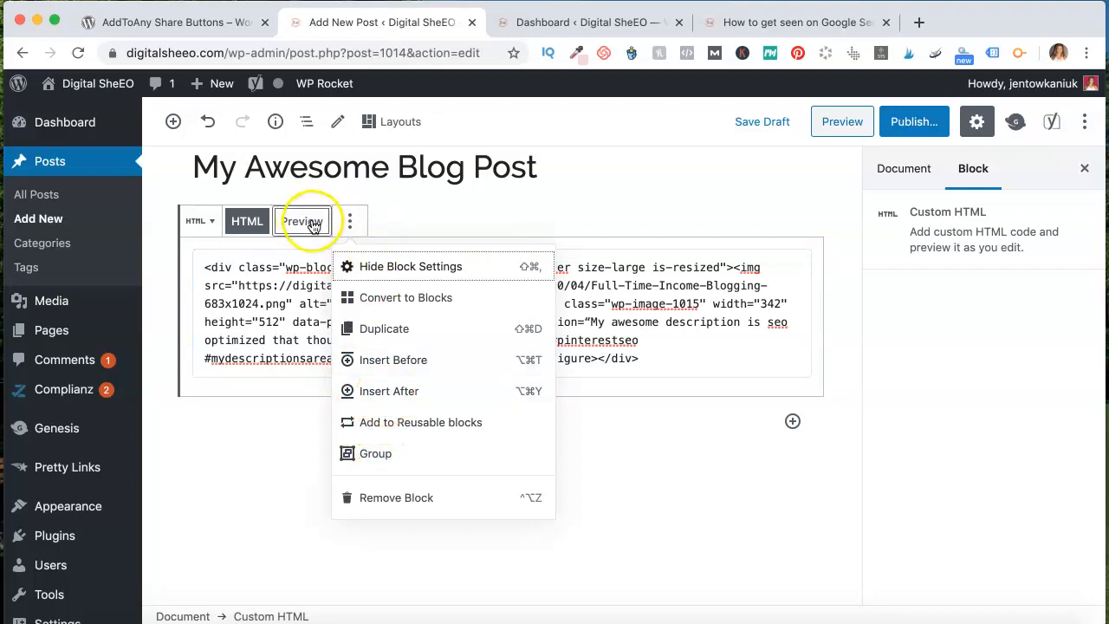
Preview the Custom HTML block to see the rendered 'Make a Full Time Income Blogging' pin.
left_click(301, 222)
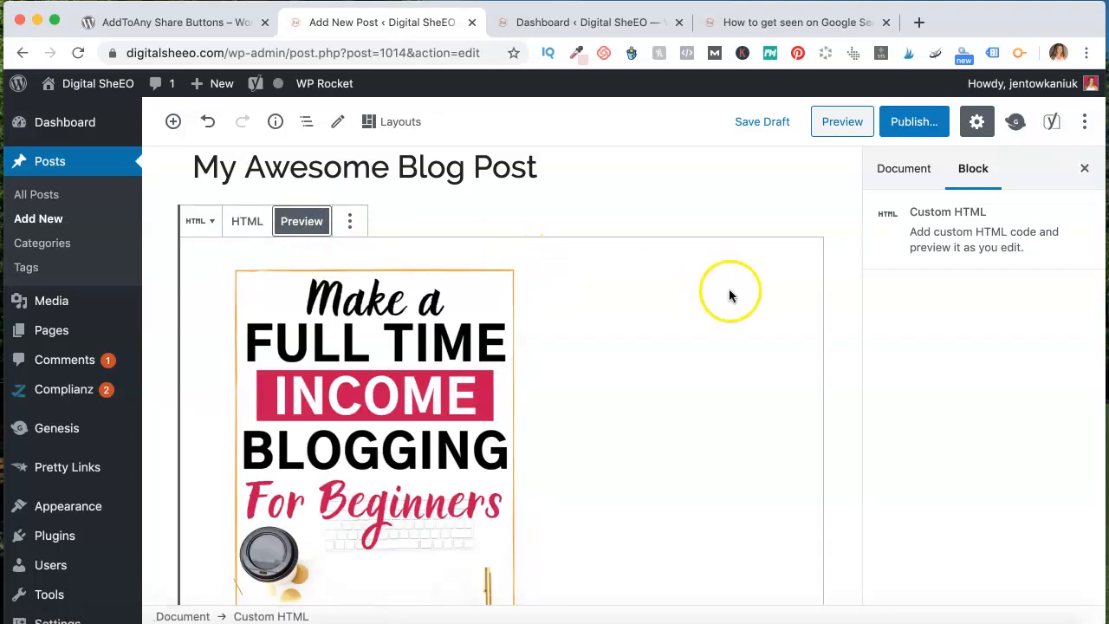
mouse_move(752, 276)
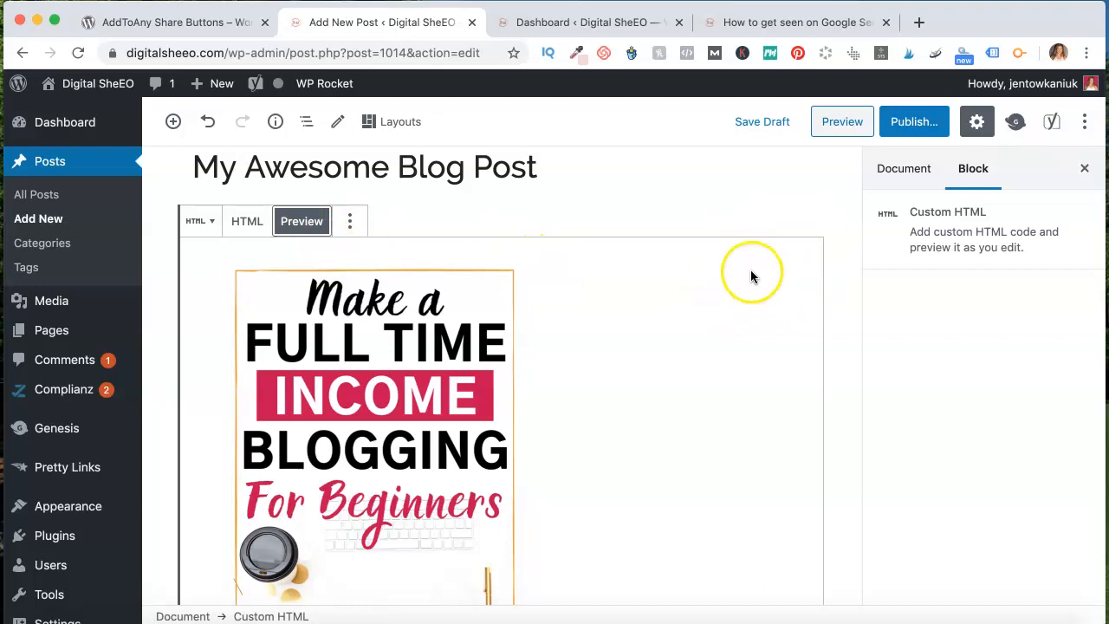
mouse_move(694, 286)
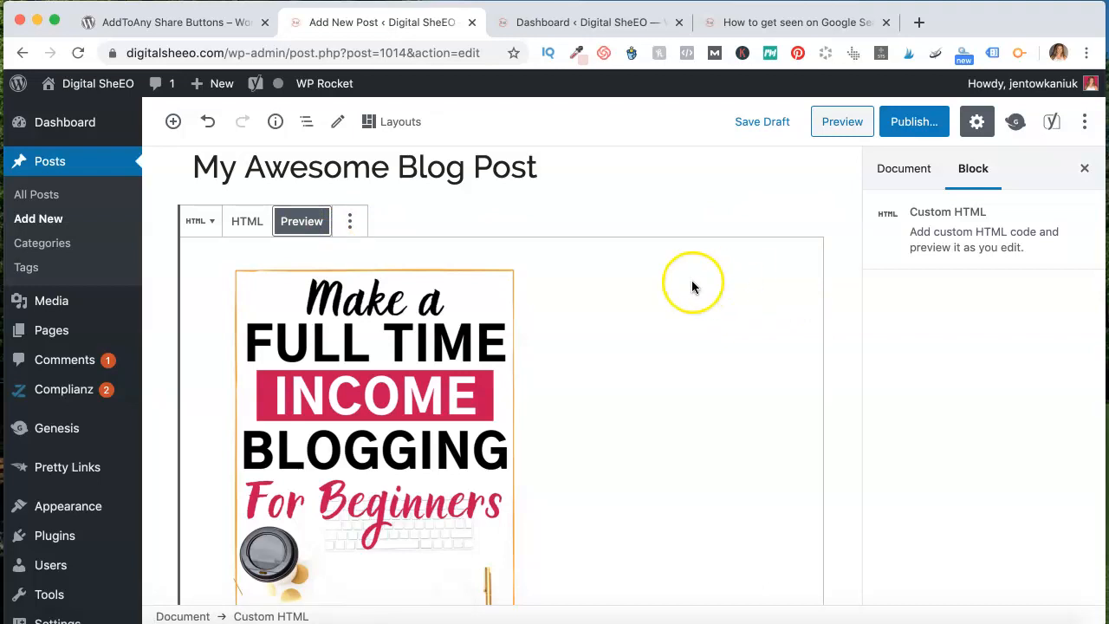
mouse_move(732, 279)
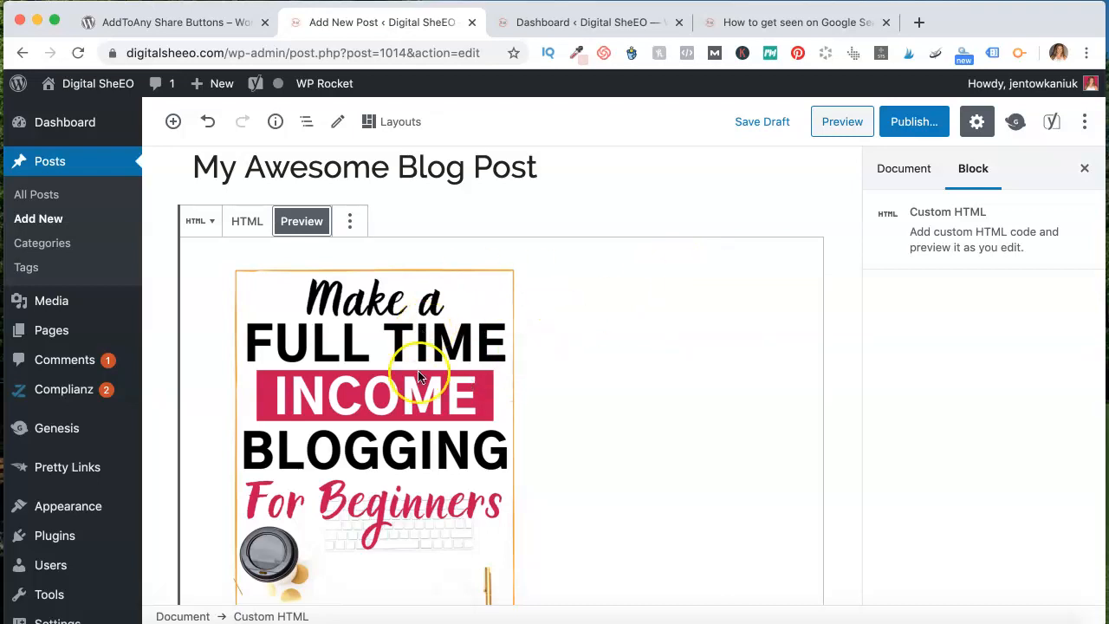
scroll("down", 3)
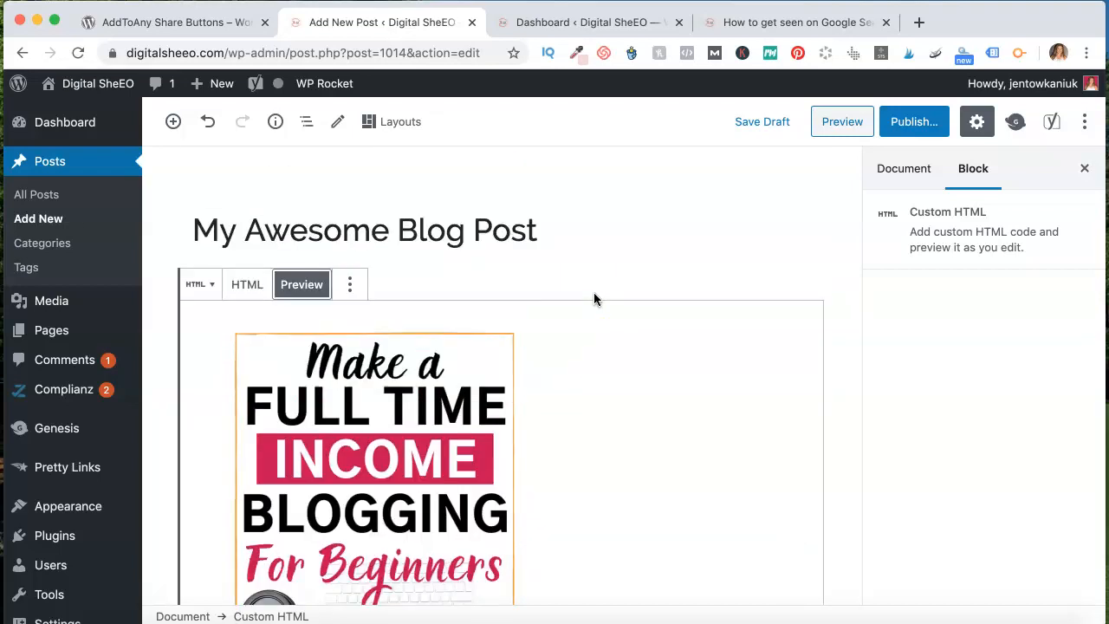
scroll("down", 3)
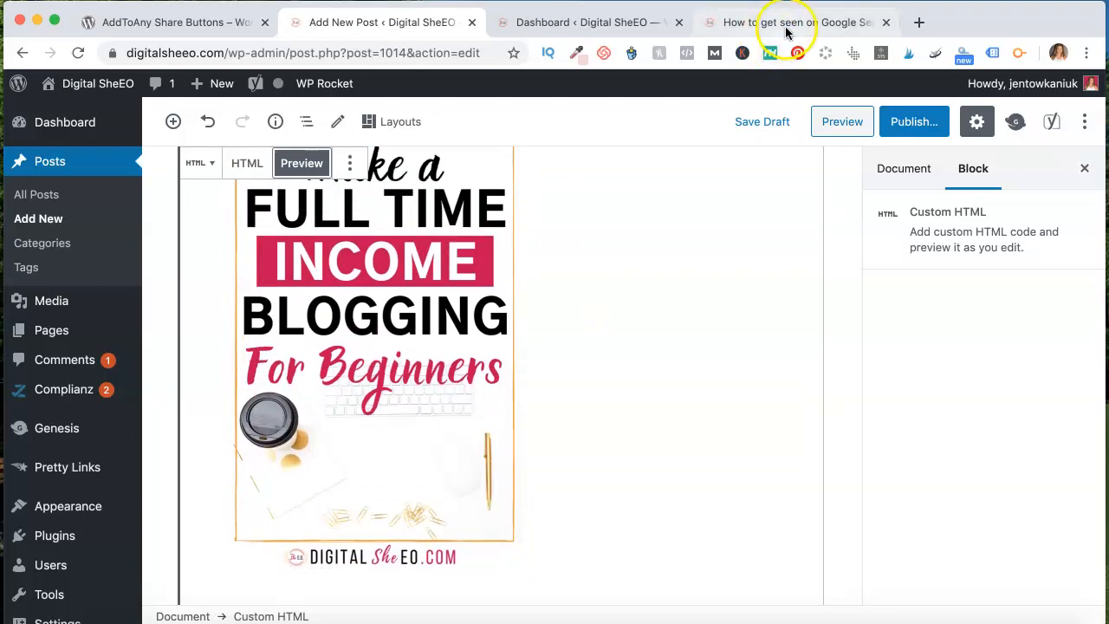
On the live Google Search post, launch Pinterest saving from the floating share bar.
left_click(784, 21)
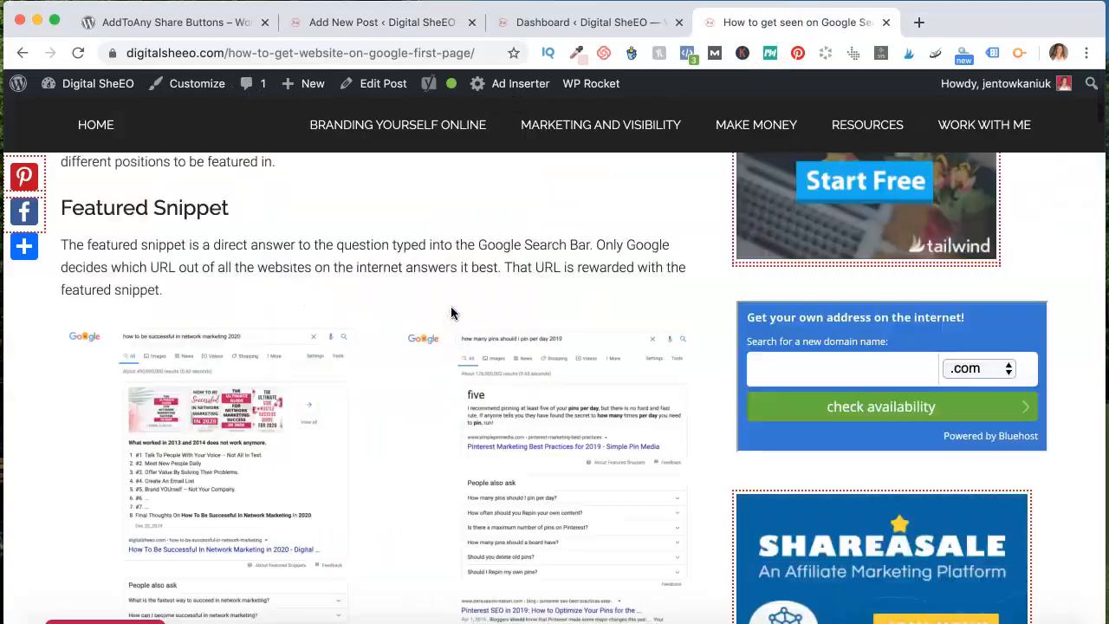
scroll("down", 3)
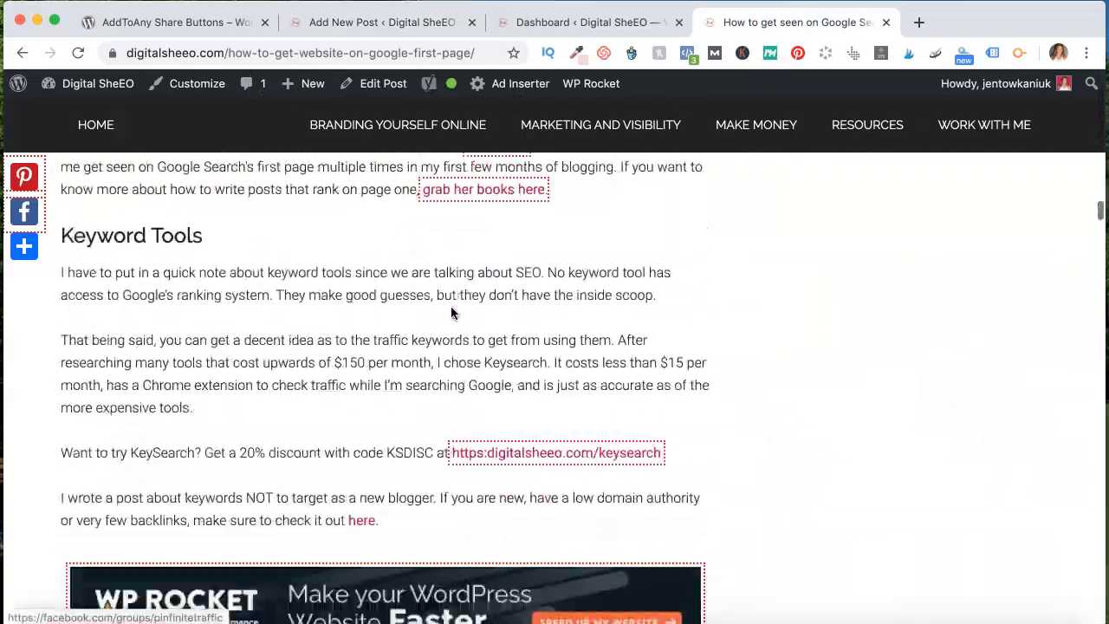
scroll("down", 3)
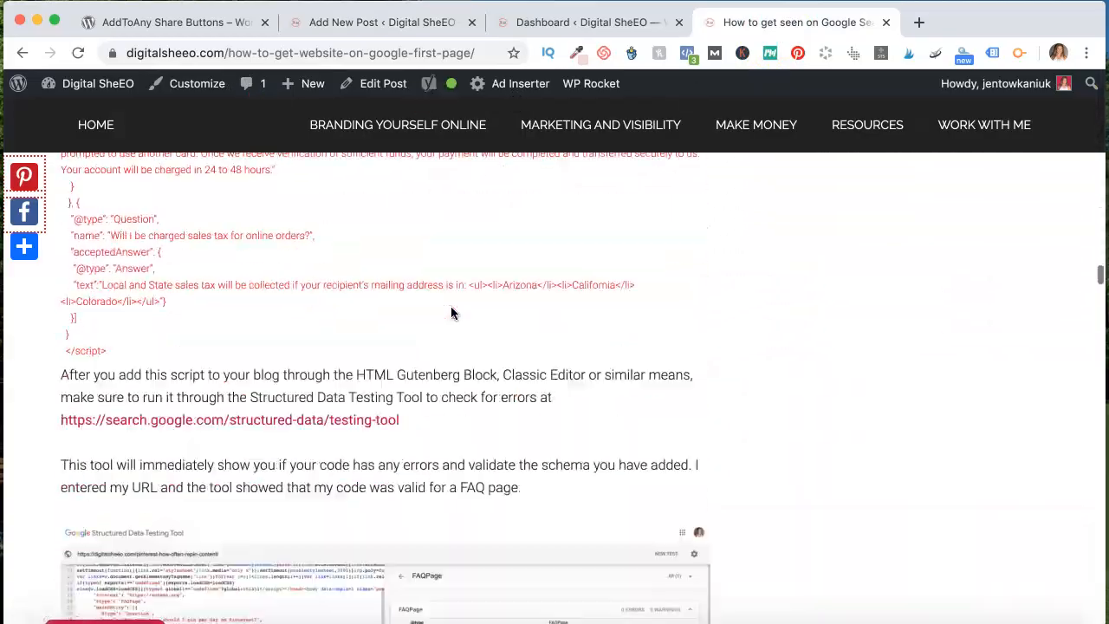
scroll("down", 3)
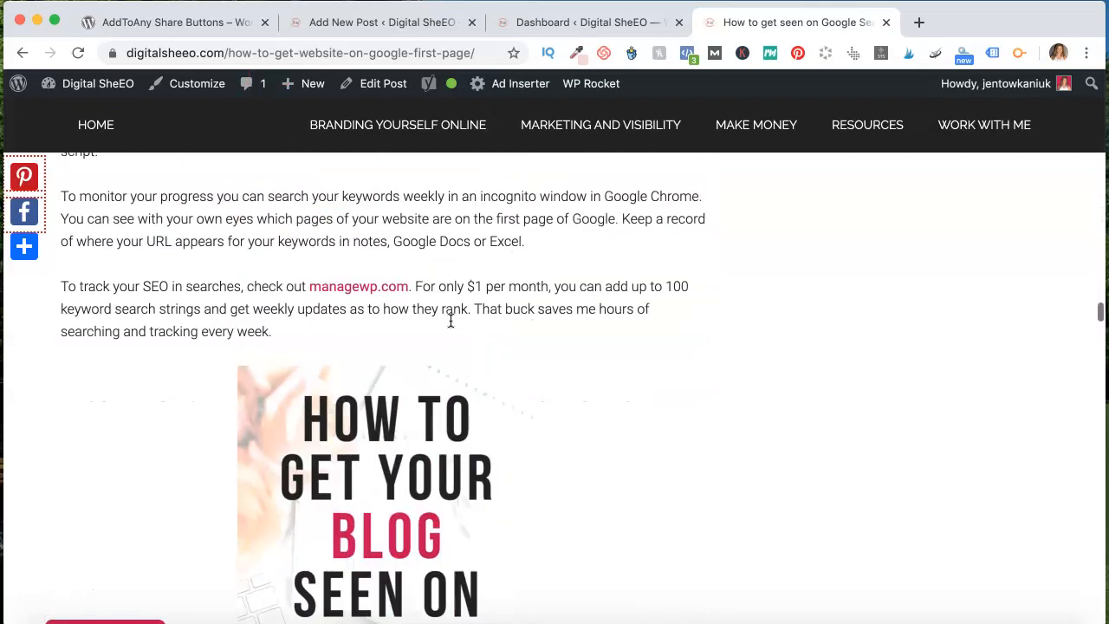
scroll("down", 3)
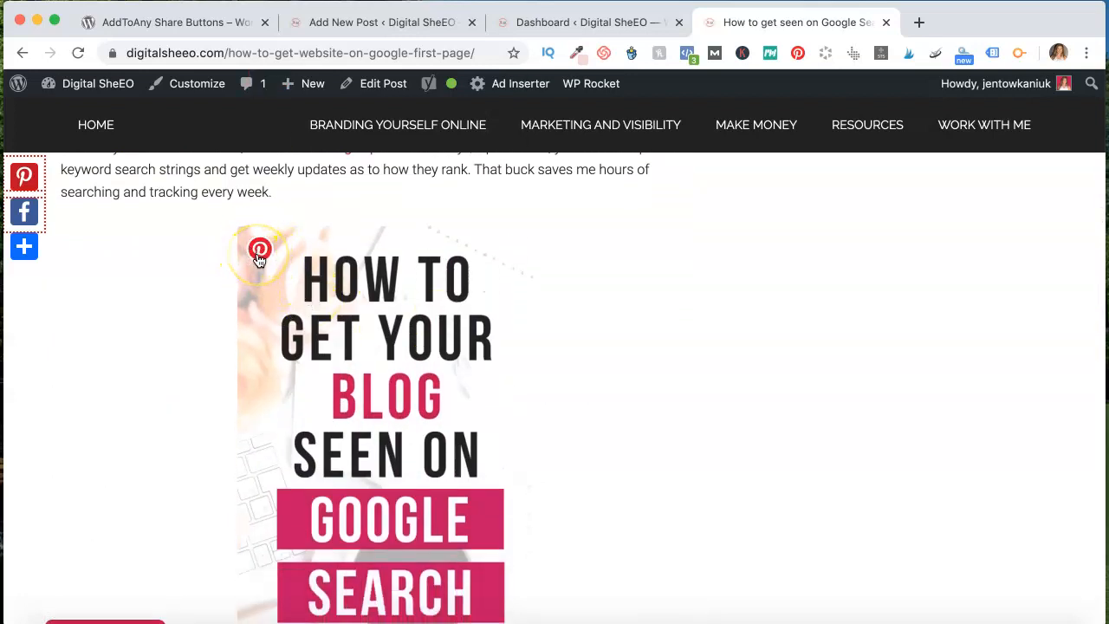
left_click(260, 250)
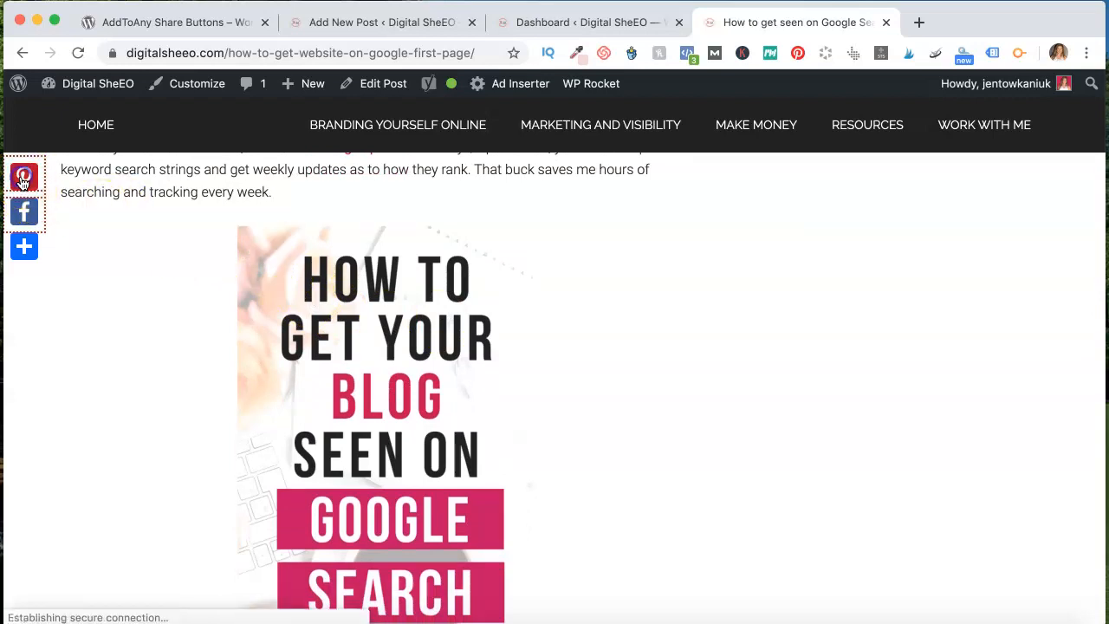
left_click(24, 177)
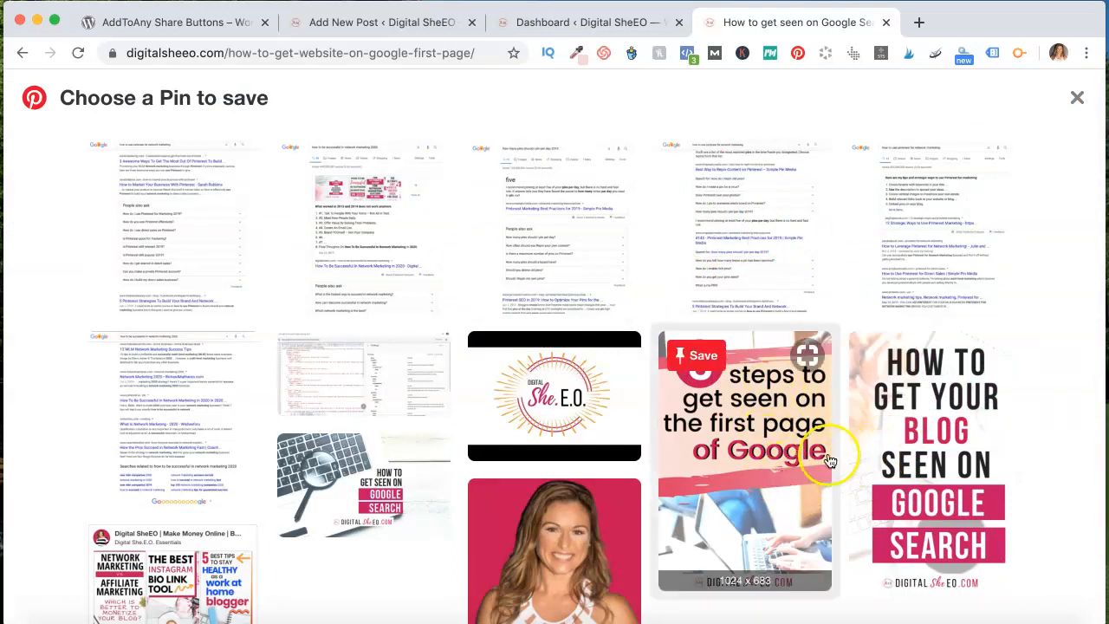
mouse_move(749, 378)
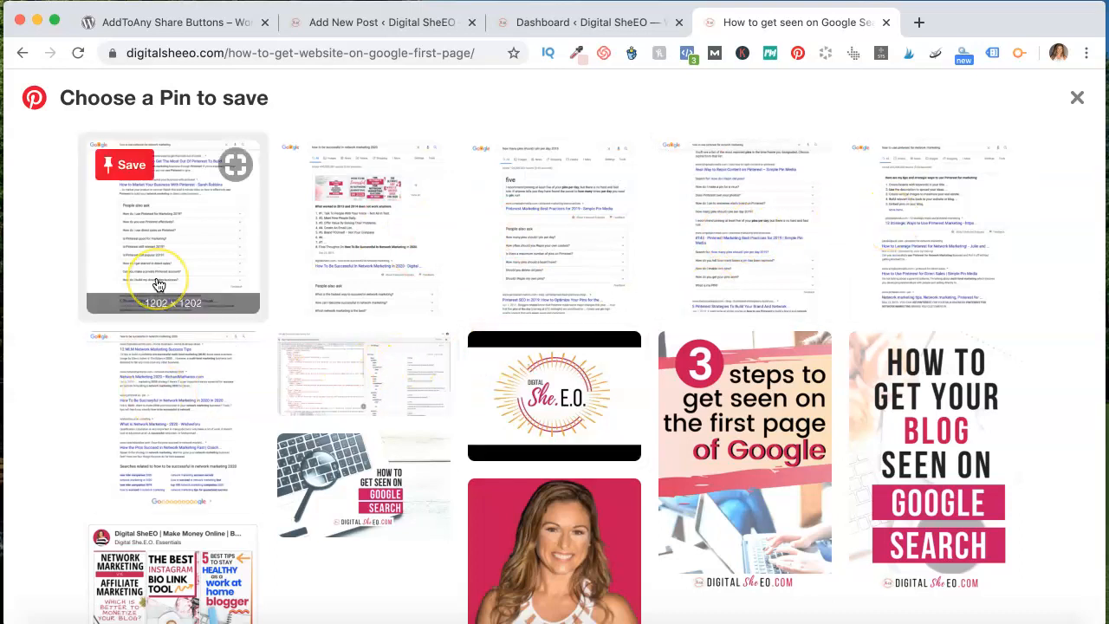
Scroll through Pinterest's 'Choose a Pin to save' image chooser.
scroll("down", 3)
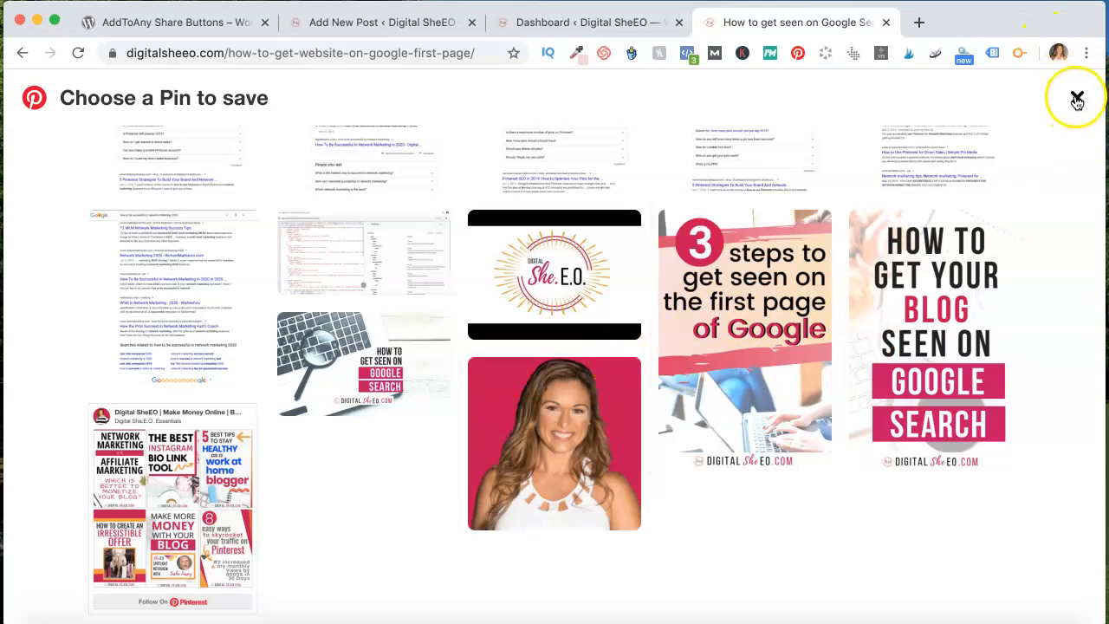
Close the pin chooser and switch back to the Add New Post editor tab.
left_click(1078, 97)
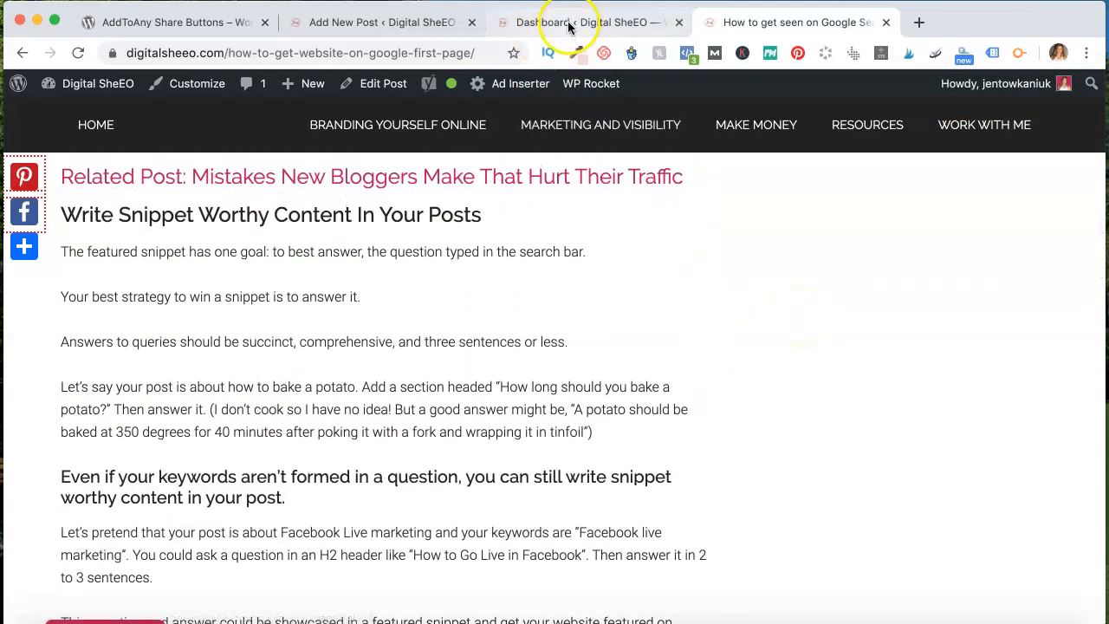
left_click(373, 20)
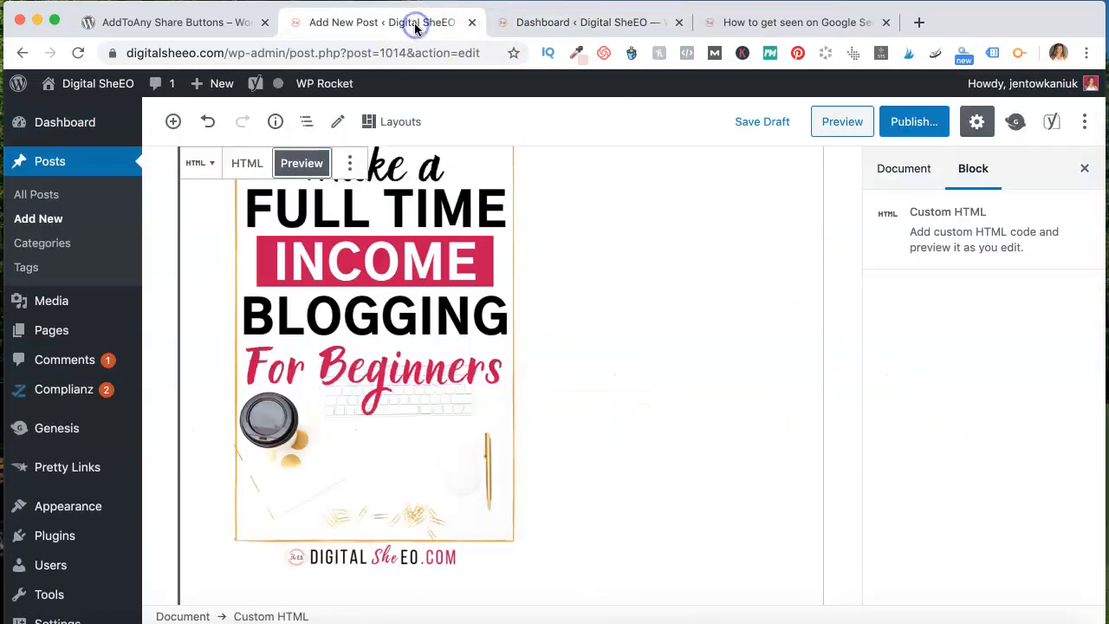